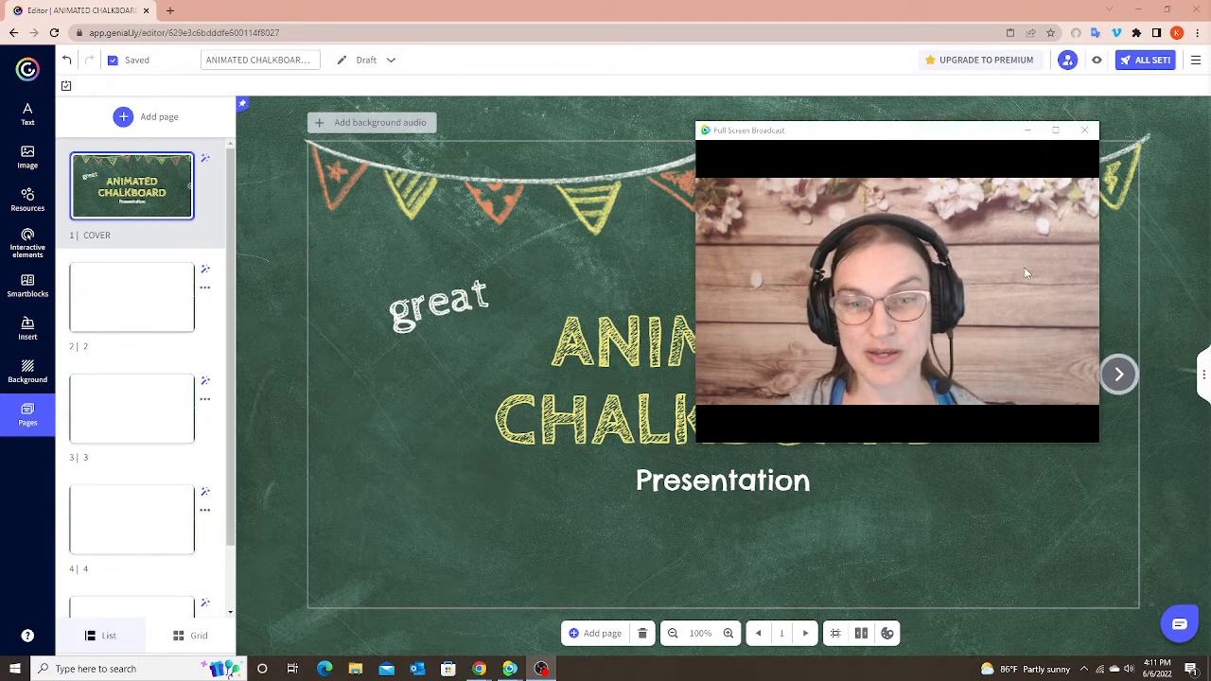
Launch the preview of the chalkboard presentation from its cover page
{"action": "left_click", "coordinate": [1084, 130]}
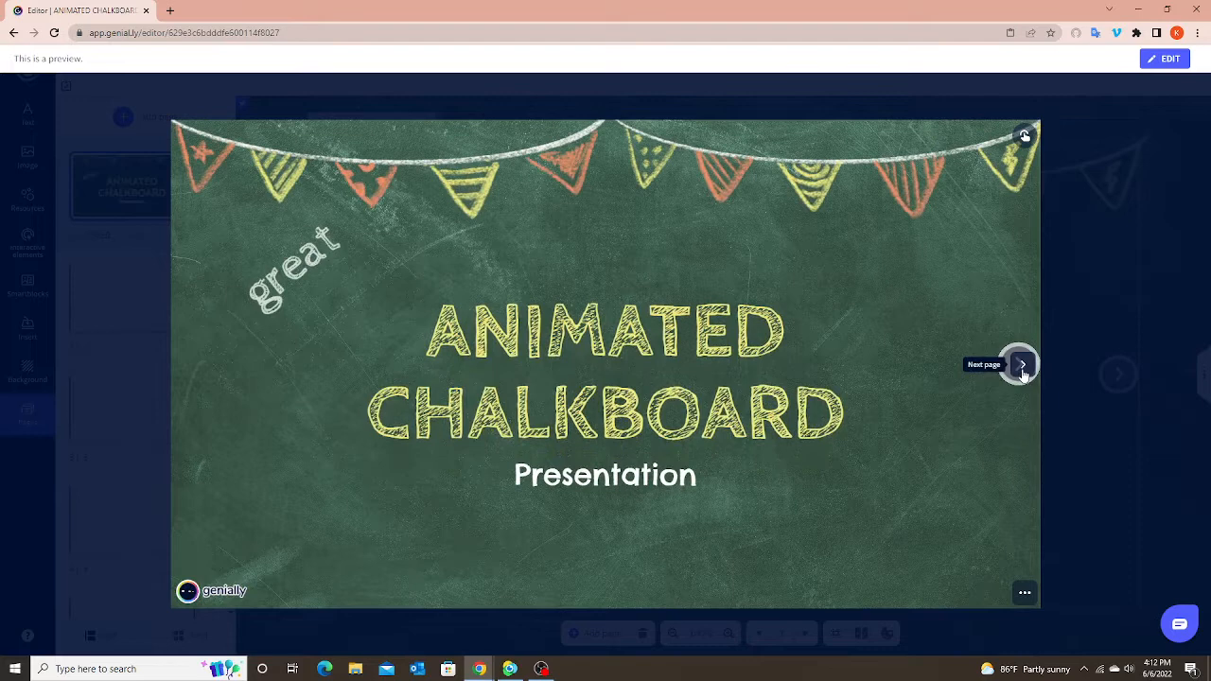
Advance the preview four pages forward from the cover to a blank page
{"action": "left_click", "coordinate": [1019, 364]}
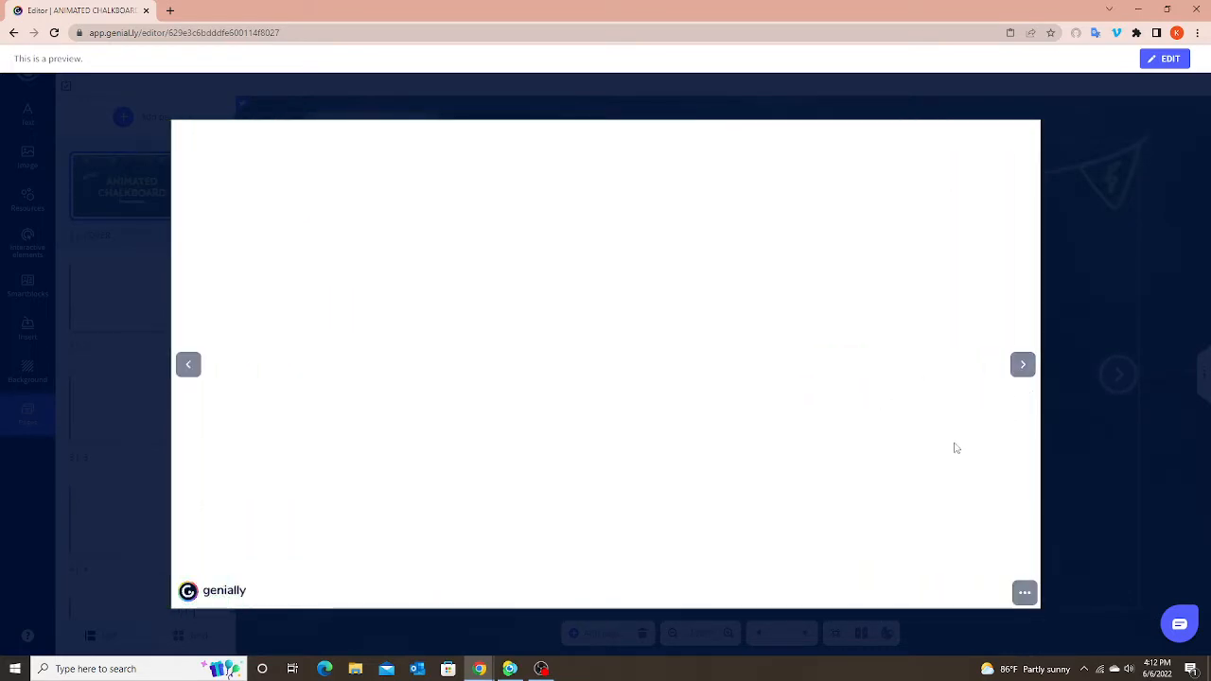
{"action": "mouse_move", "coordinate": [1023, 364]}
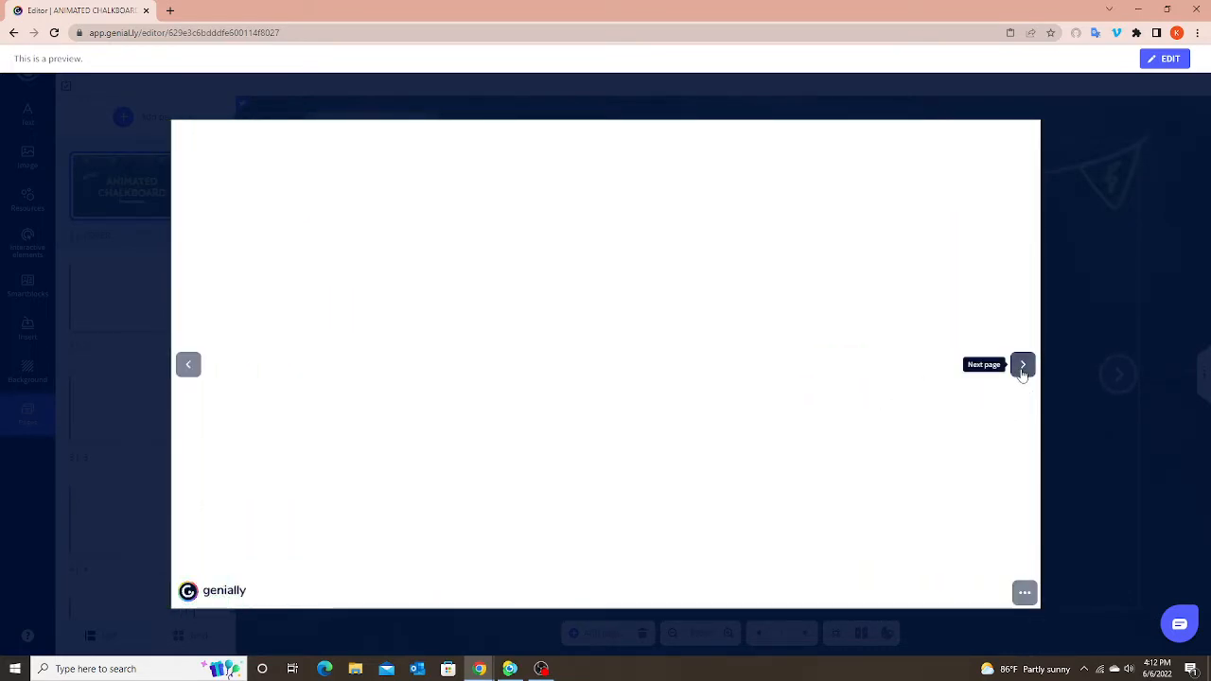
{"action": "mouse_move", "coordinate": [194, 369]}
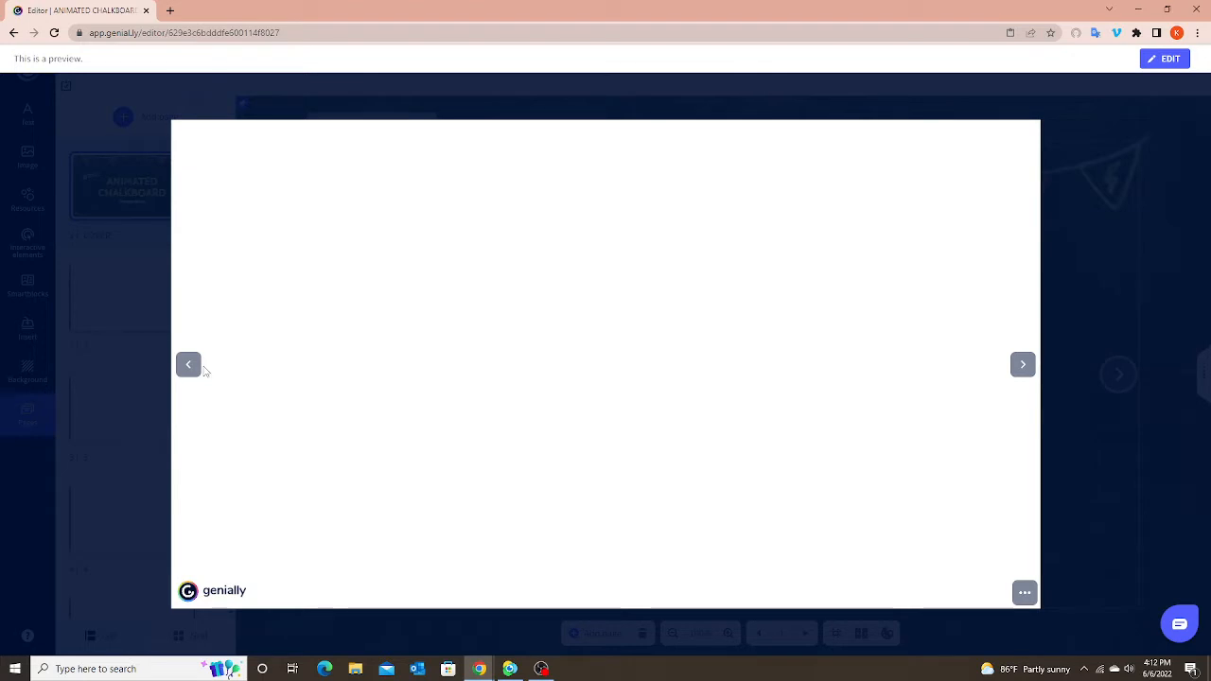
{"action": "mouse_move", "coordinate": [188, 364]}
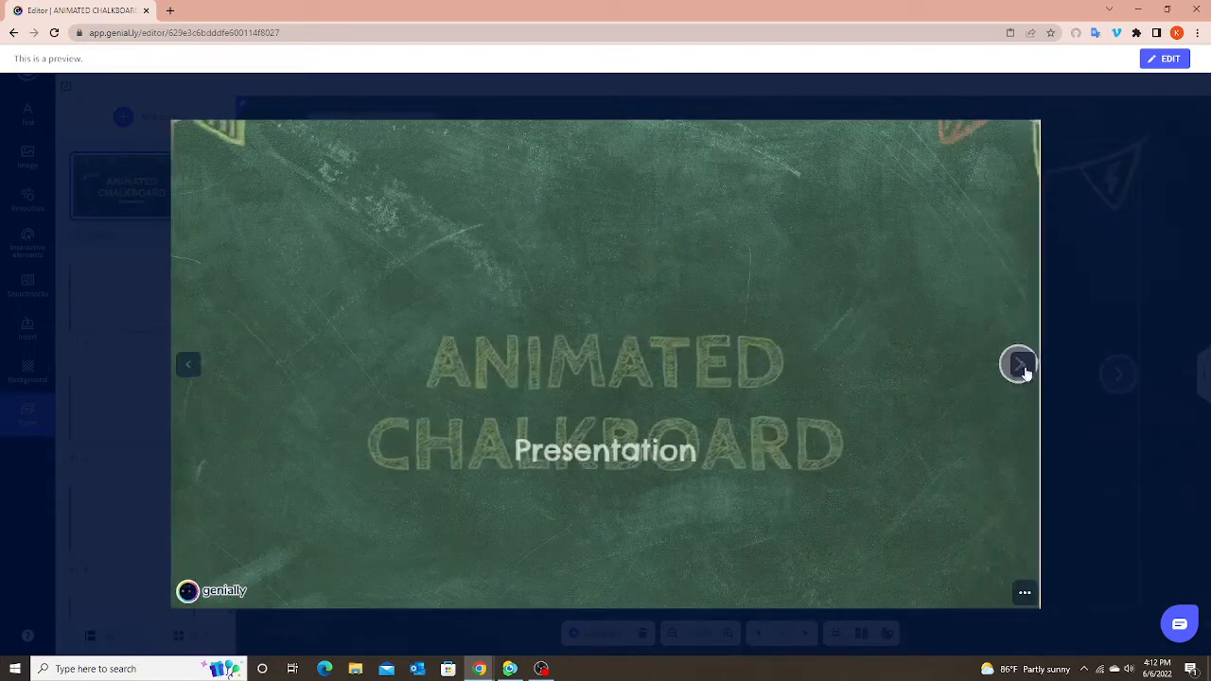
{"action": "left_click", "coordinate": [1019, 364]}
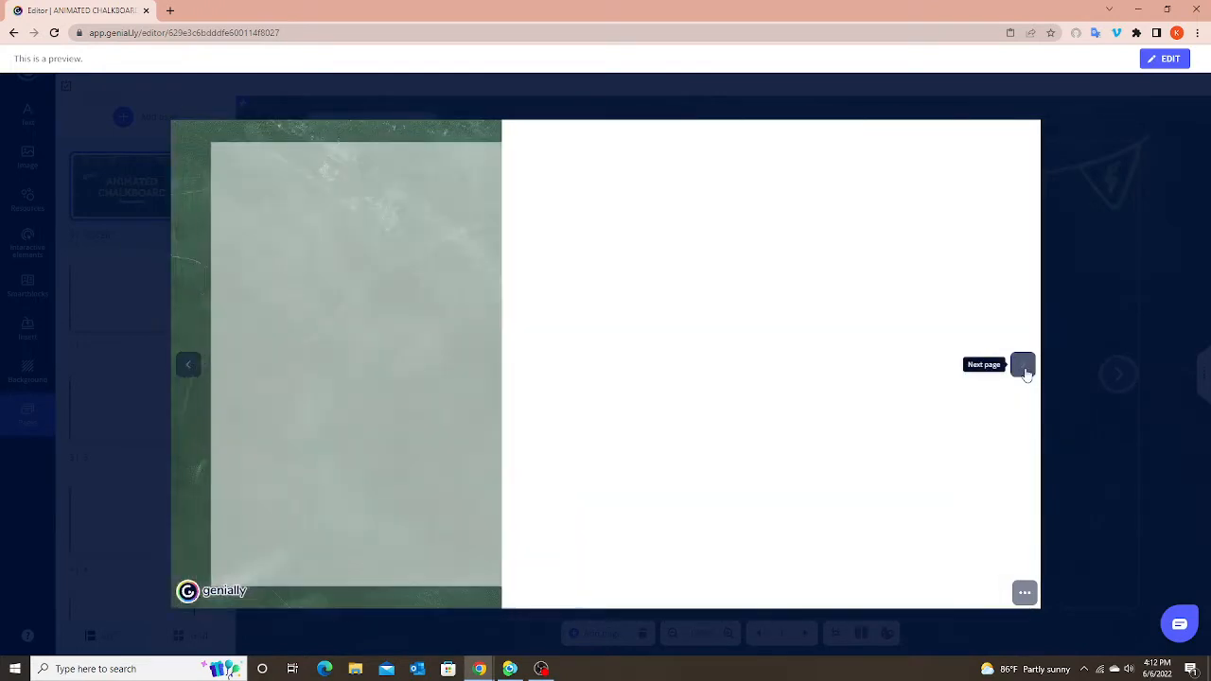
{"action": "left_click", "coordinate": [1022, 365]}
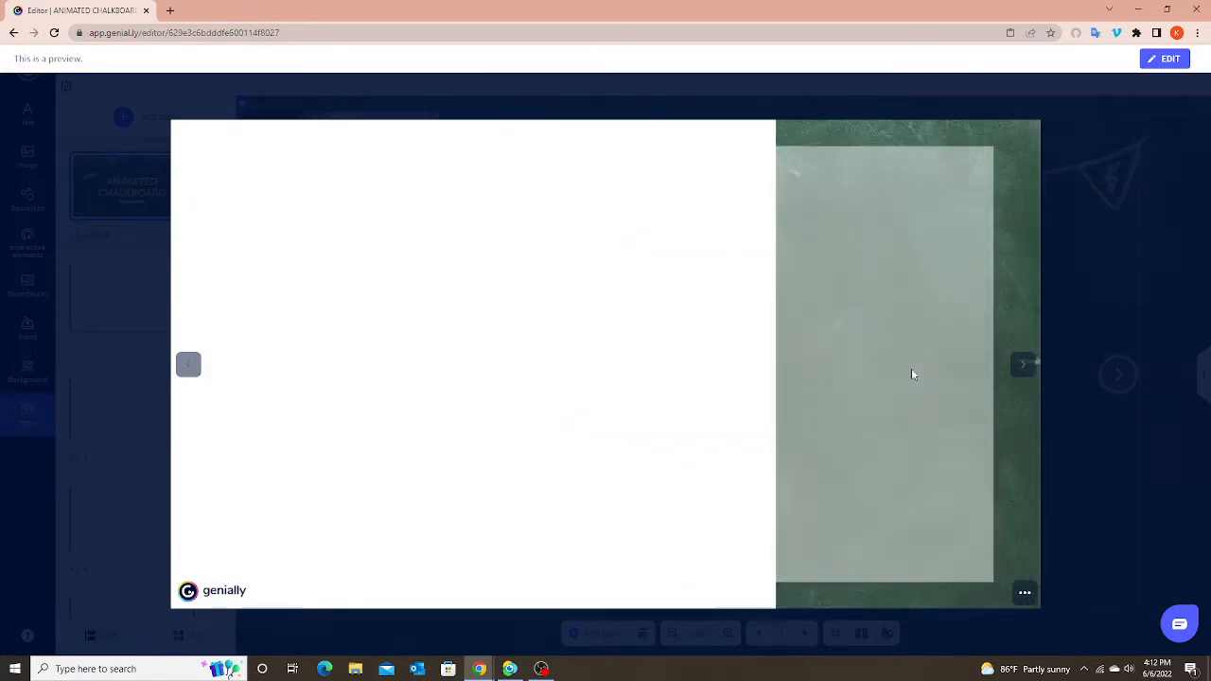
{"action": "left_click", "coordinate": [1023, 364]}
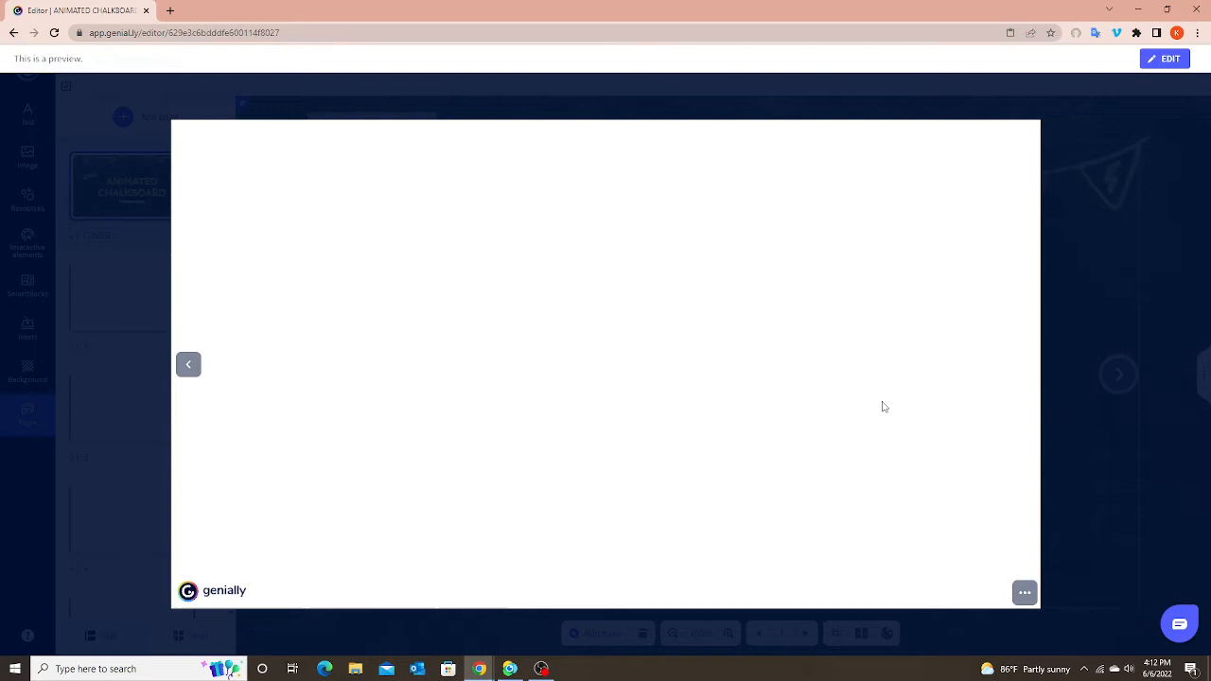
{"action": "mouse_move", "coordinate": [1132, 494]}
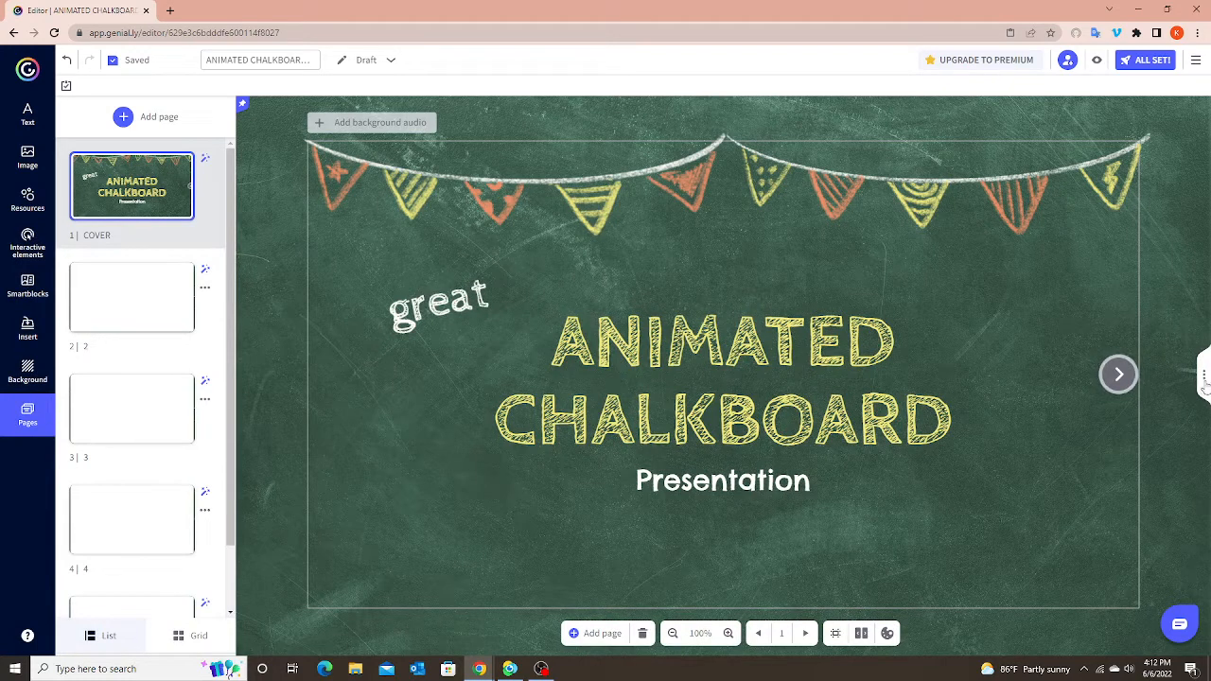
Switch the presentation's navigation setting to Microsite mode
{"action": "left_click", "coordinate": [1180, 108]}
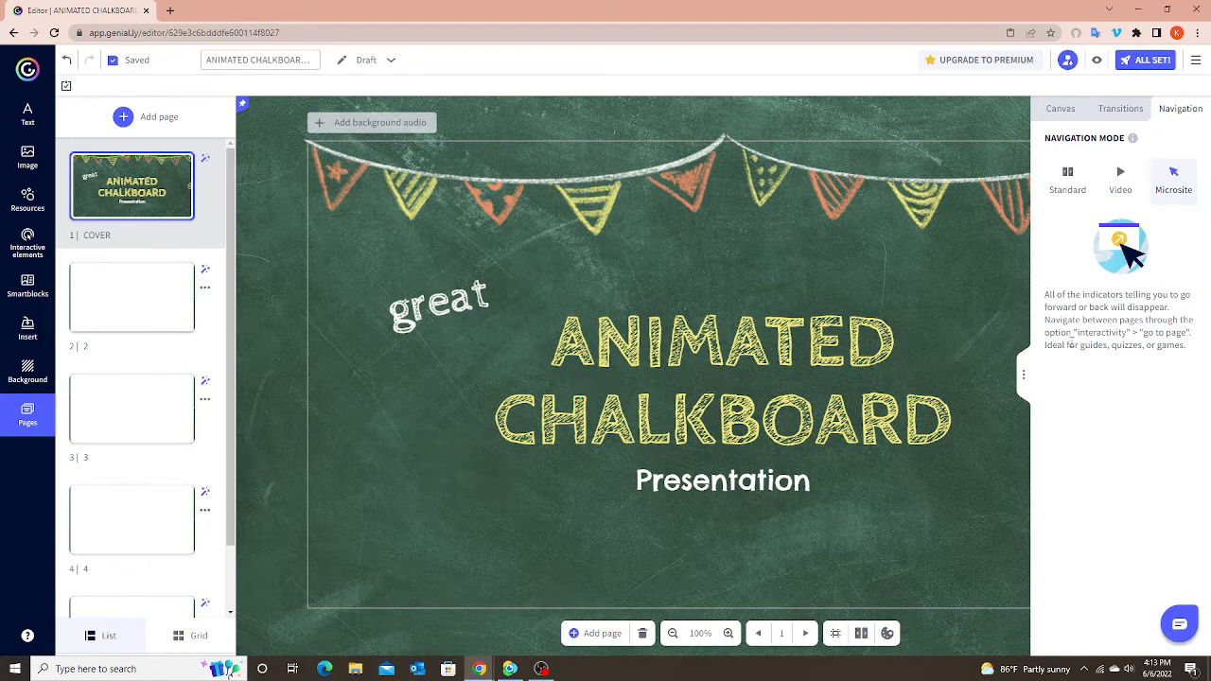
{"action": "double_click", "coordinate": [1103, 332]}
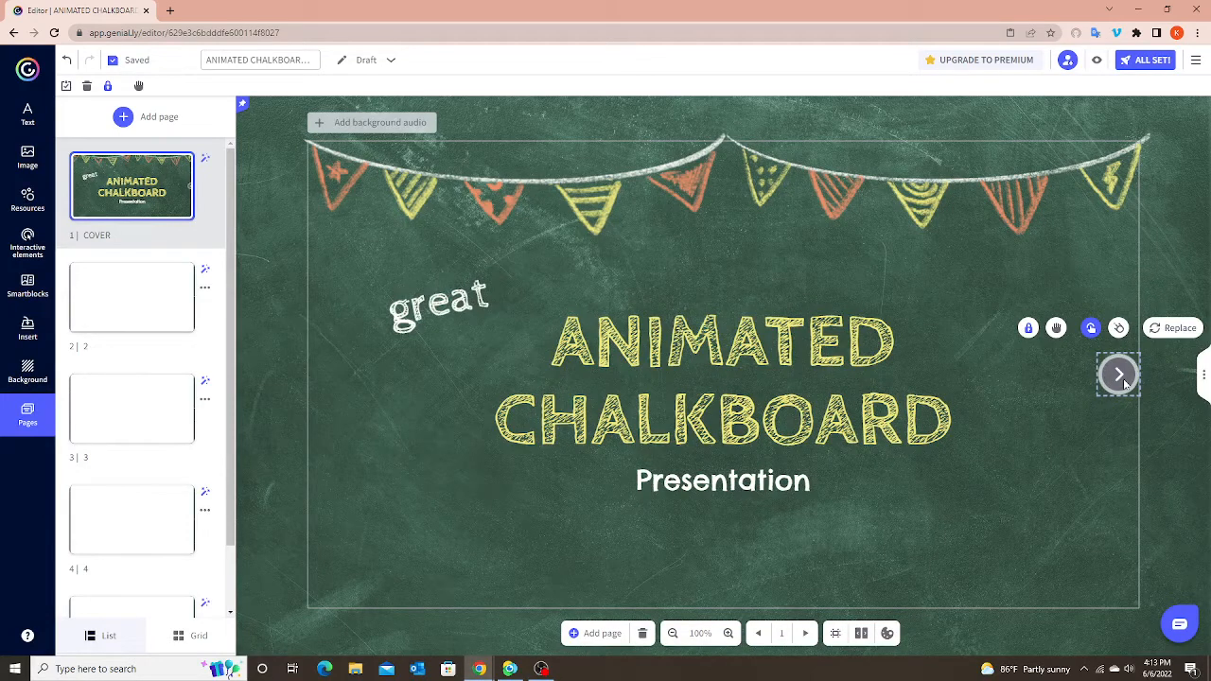
{"action": "mouse_move", "coordinate": [1092, 421]}
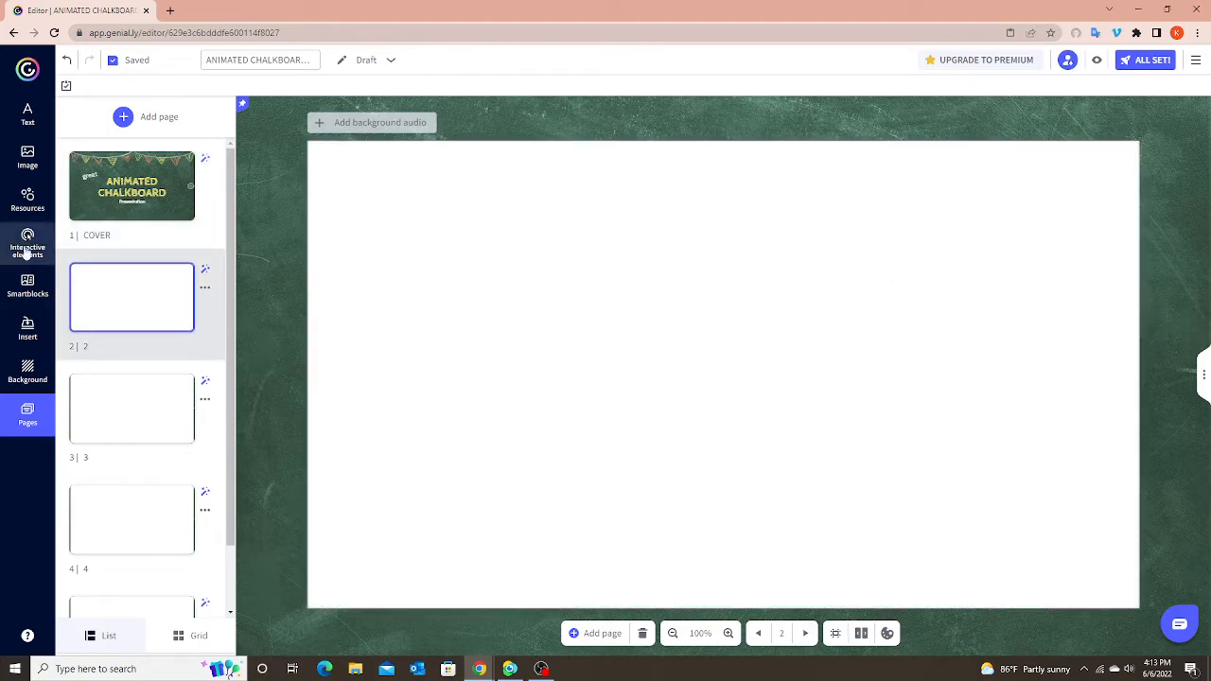
Place a forward arrow at page 2's right edge linked to Go to page > Next page
{"action": "left_click", "coordinate": [28, 241]}
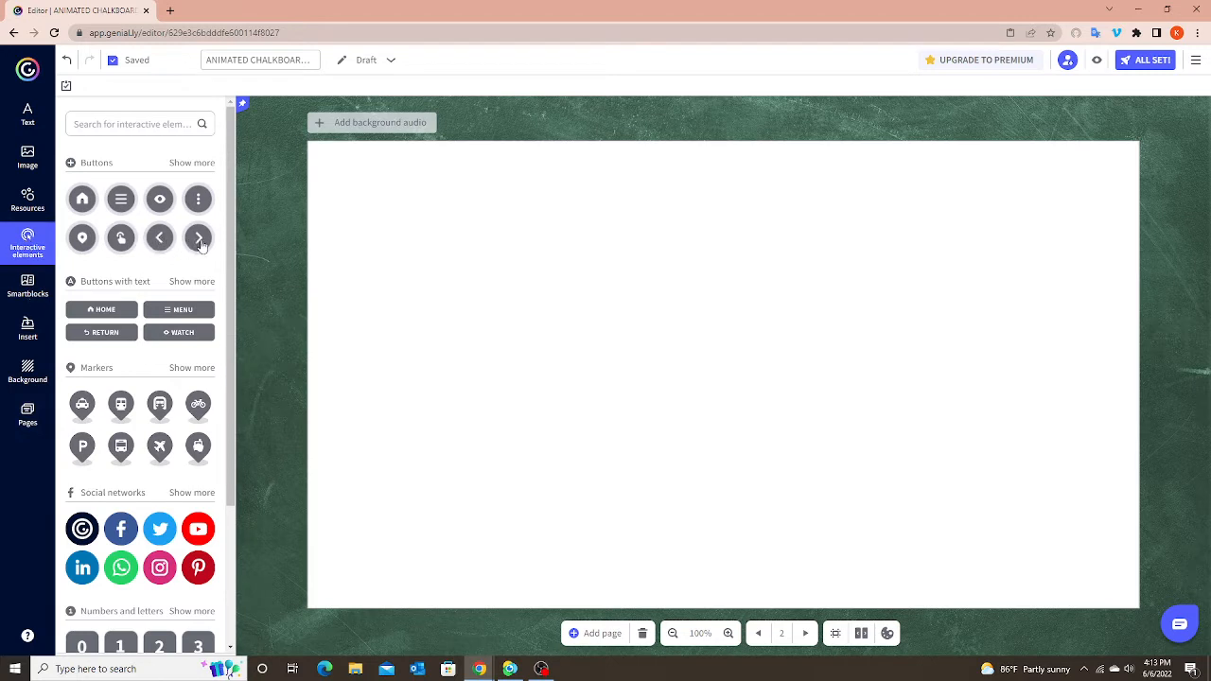
{"action": "left_click_drag", "start_coordinate": [198, 237], "coordinate": [848, 395]}
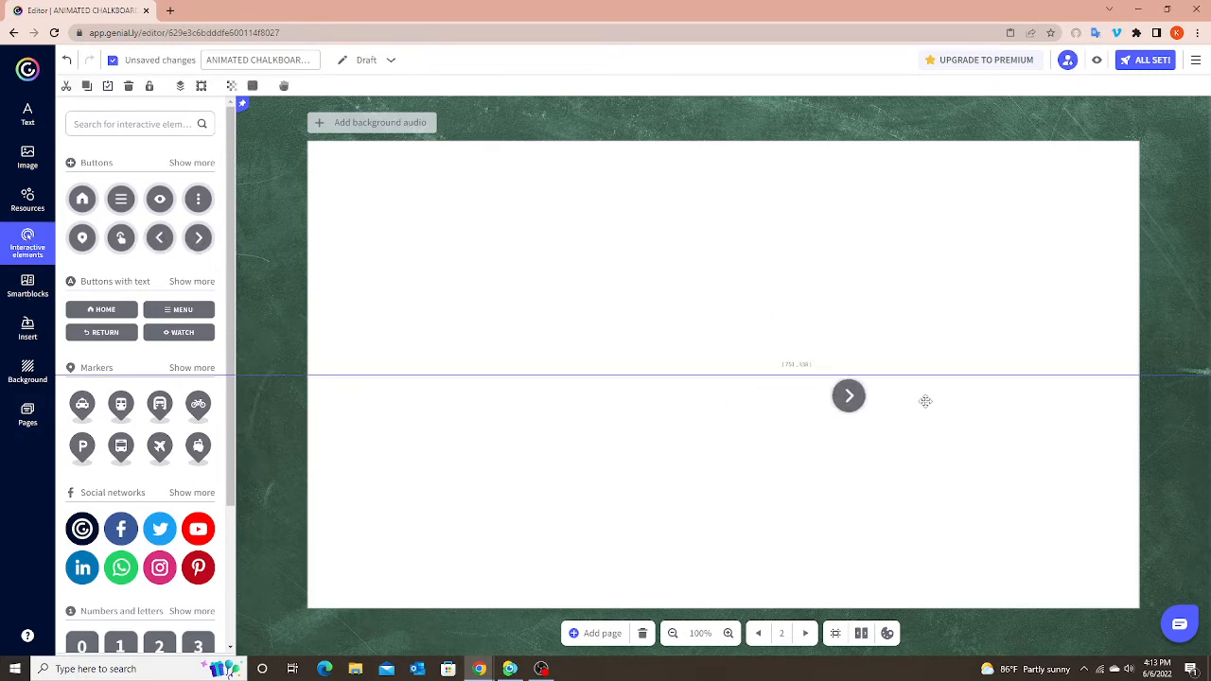
{"action": "left_click_drag", "start_coordinate": [848, 396], "coordinate": [1115, 375]}
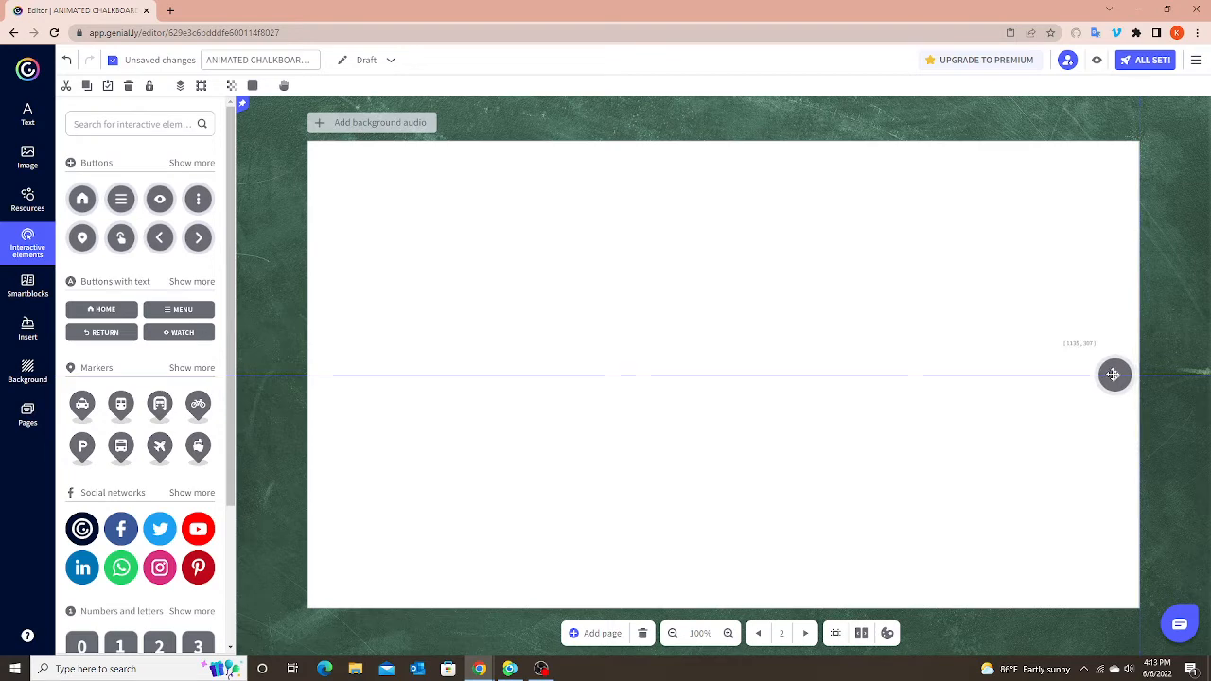
{"action": "left_click", "coordinate": [1115, 374]}
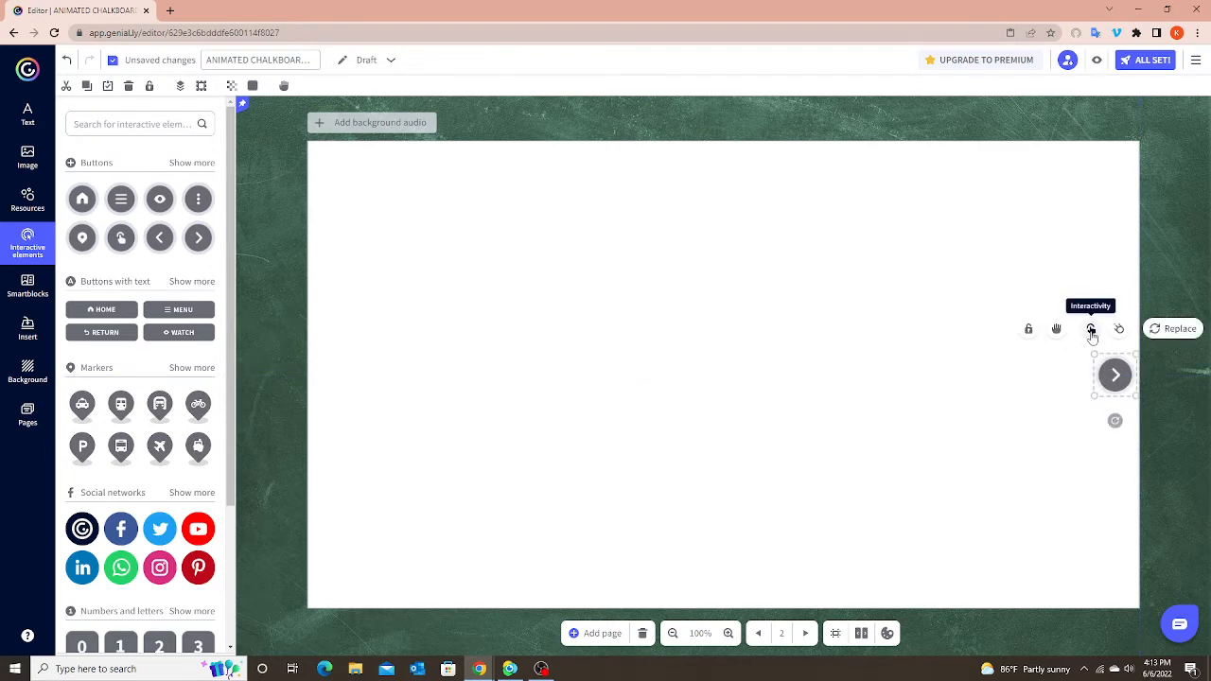
{"action": "left_click", "coordinate": [1090, 329]}
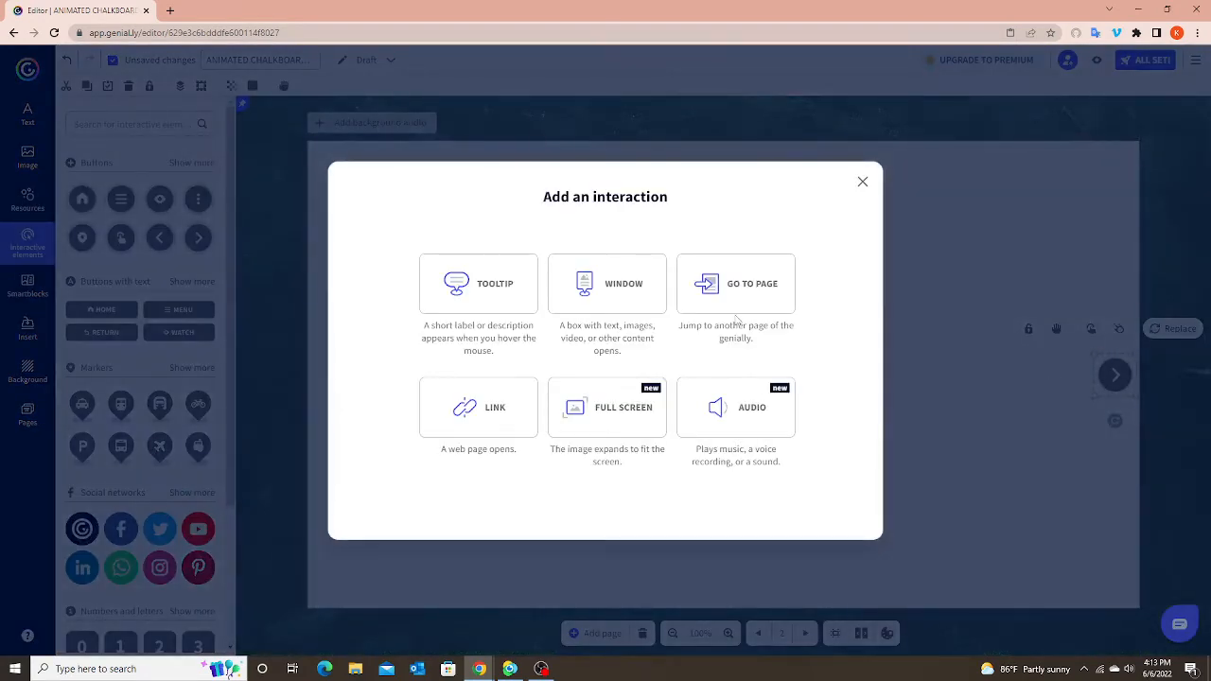
{"action": "left_click", "coordinate": [736, 284]}
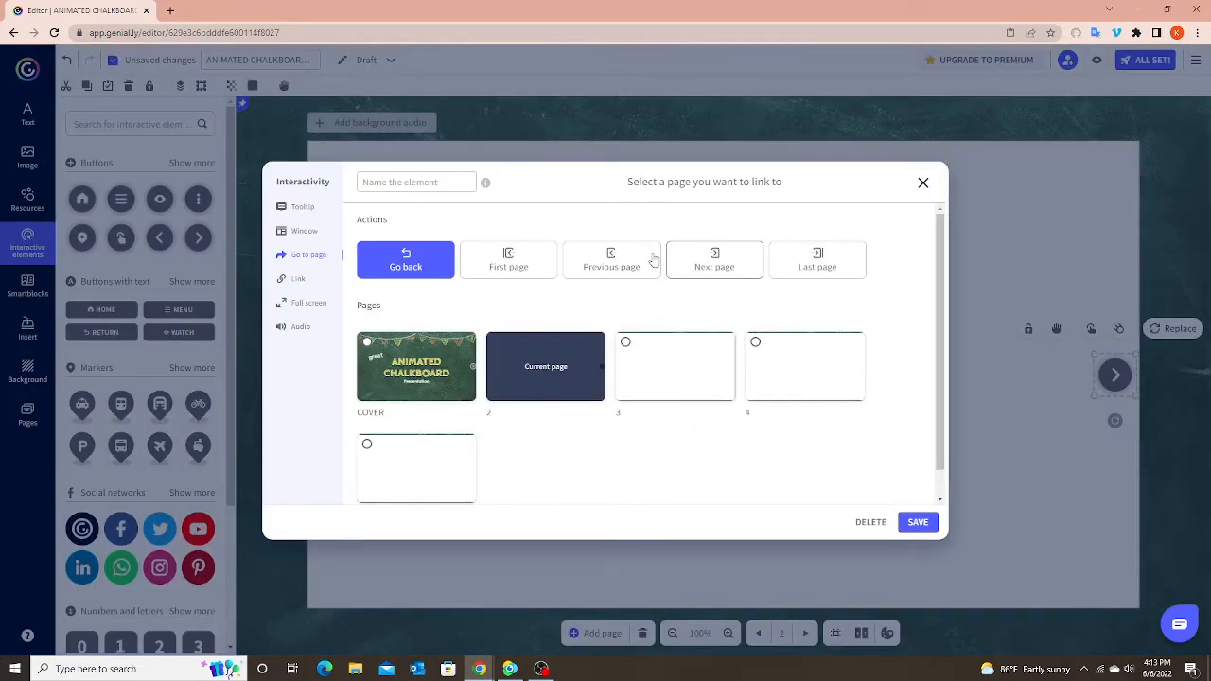
{"action": "left_click", "coordinate": [714, 260]}
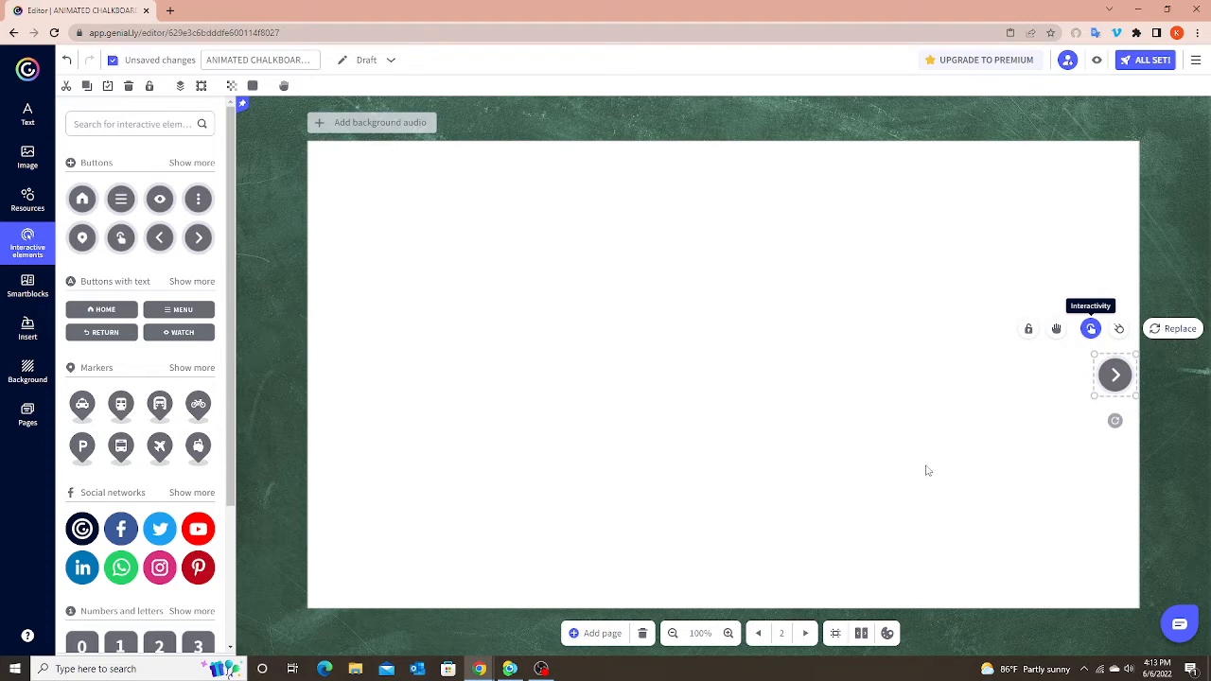
{"action": "mouse_move", "coordinate": [932, 462]}
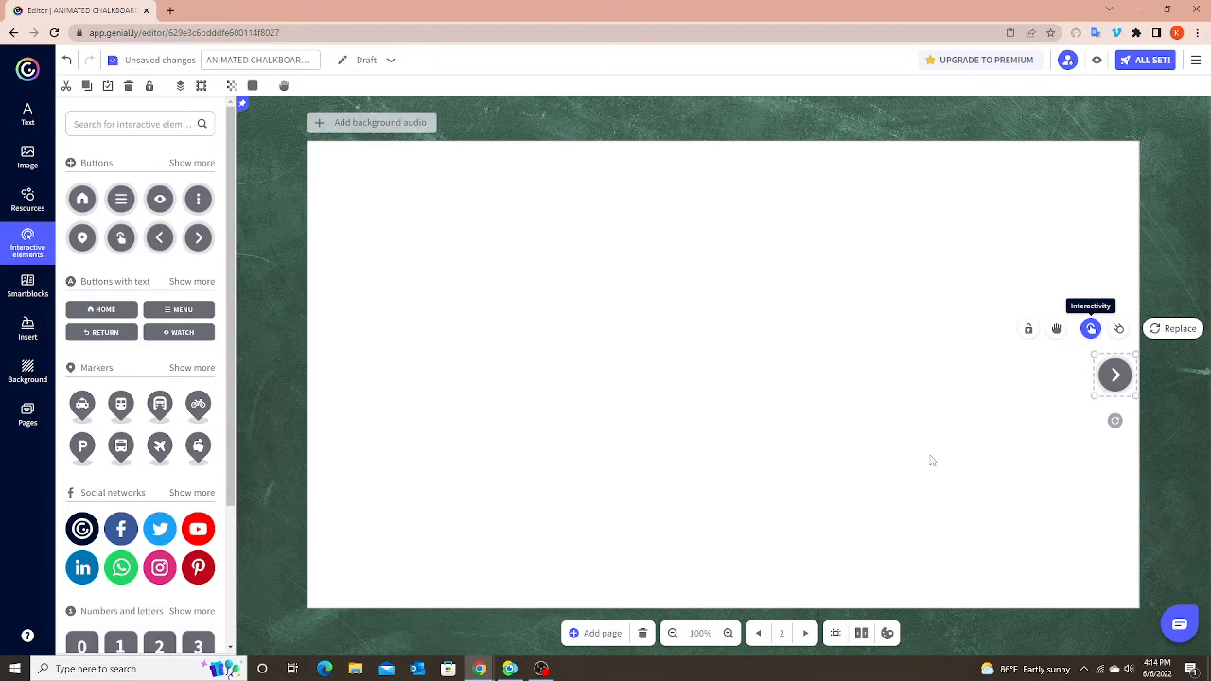
{"action": "mouse_move", "coordinate": [1105, 388]}
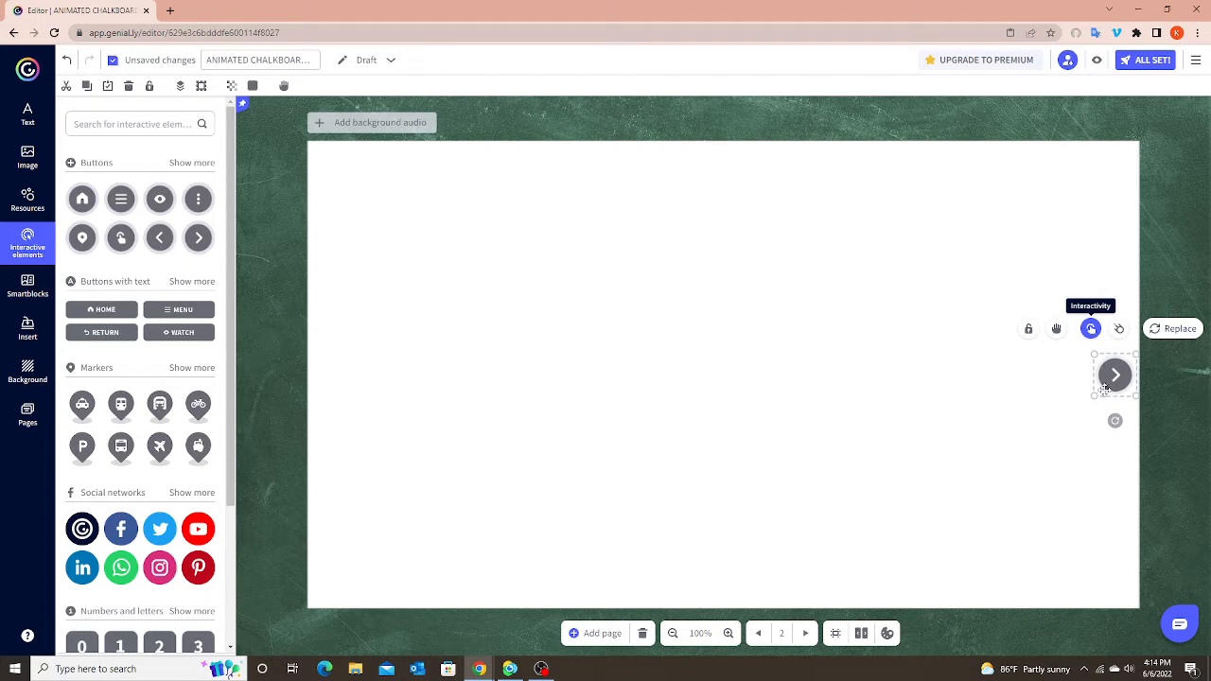
Copy the next arrow button on page 2 and move on to page 3 to paste it
{"action": "right_click", "coordinate": [1115, 375]}
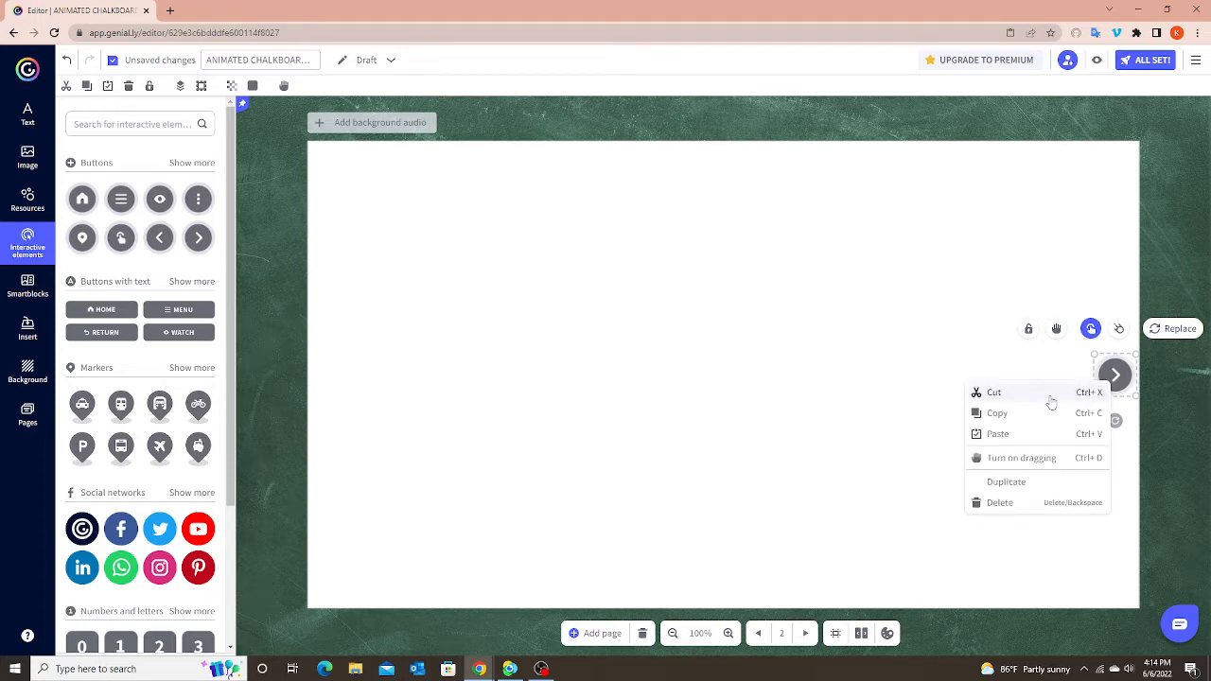
{"action": "left_click", "coordinate": [1114, 374]}
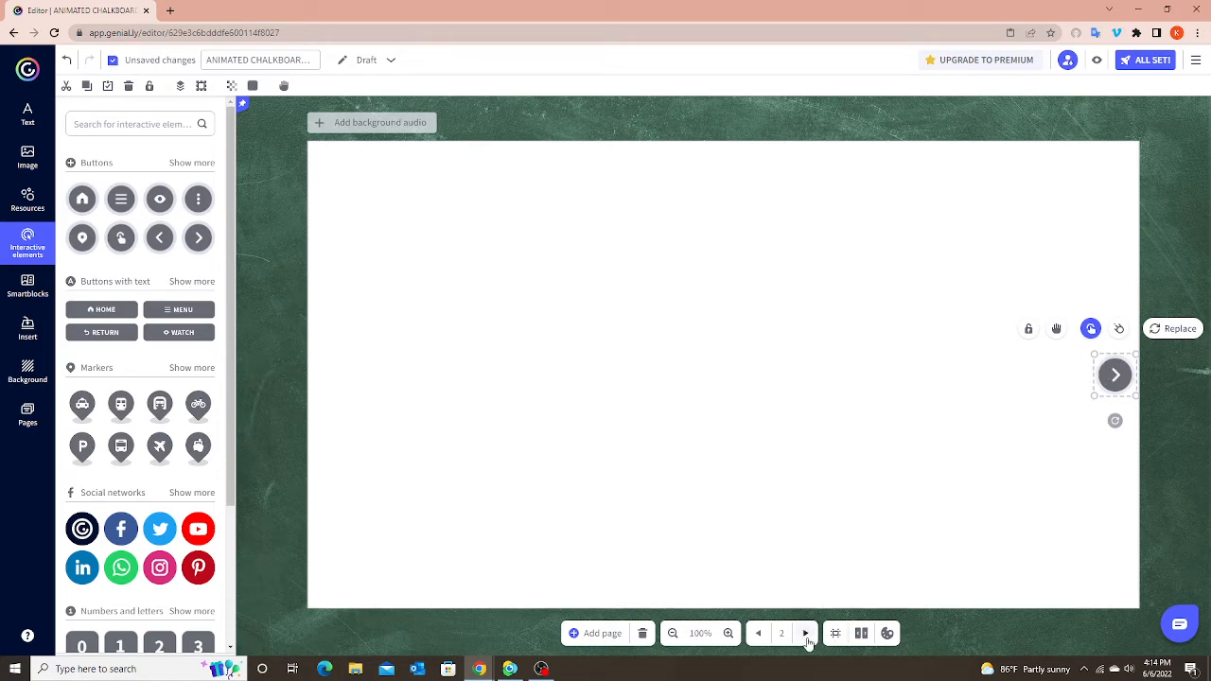
{"action": "left_click", "coordinate": [805, 633]}
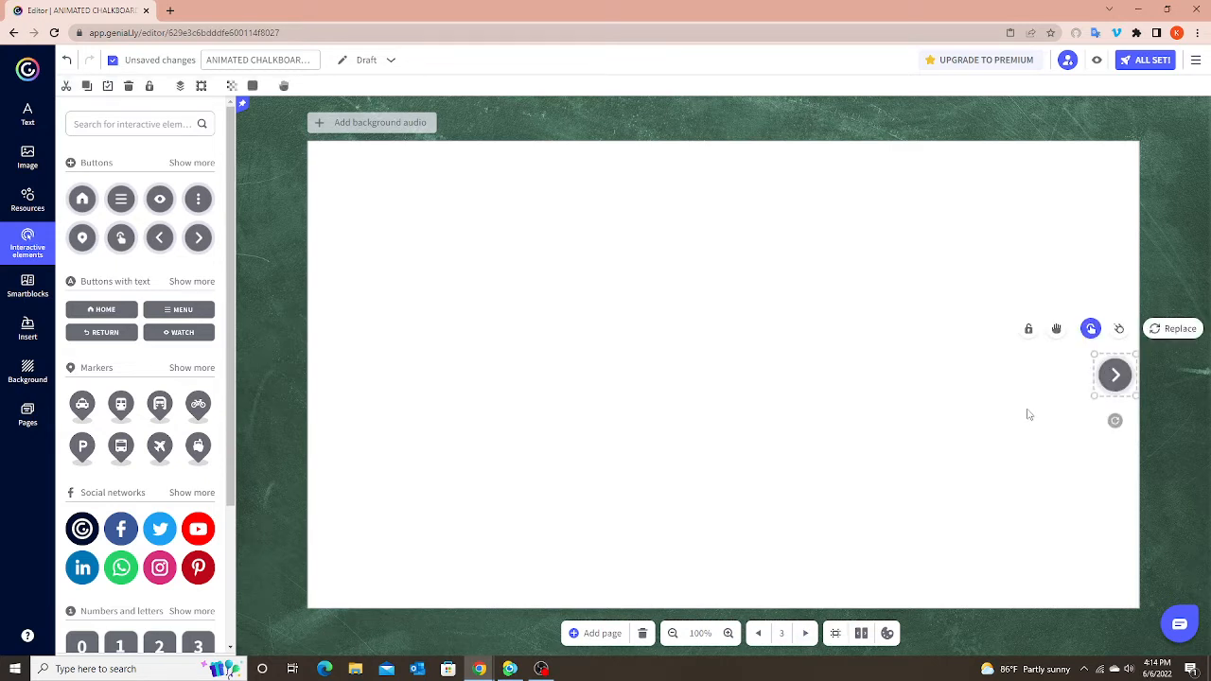
{"action": "mouse_move", "coordinate": [1091, 328]}
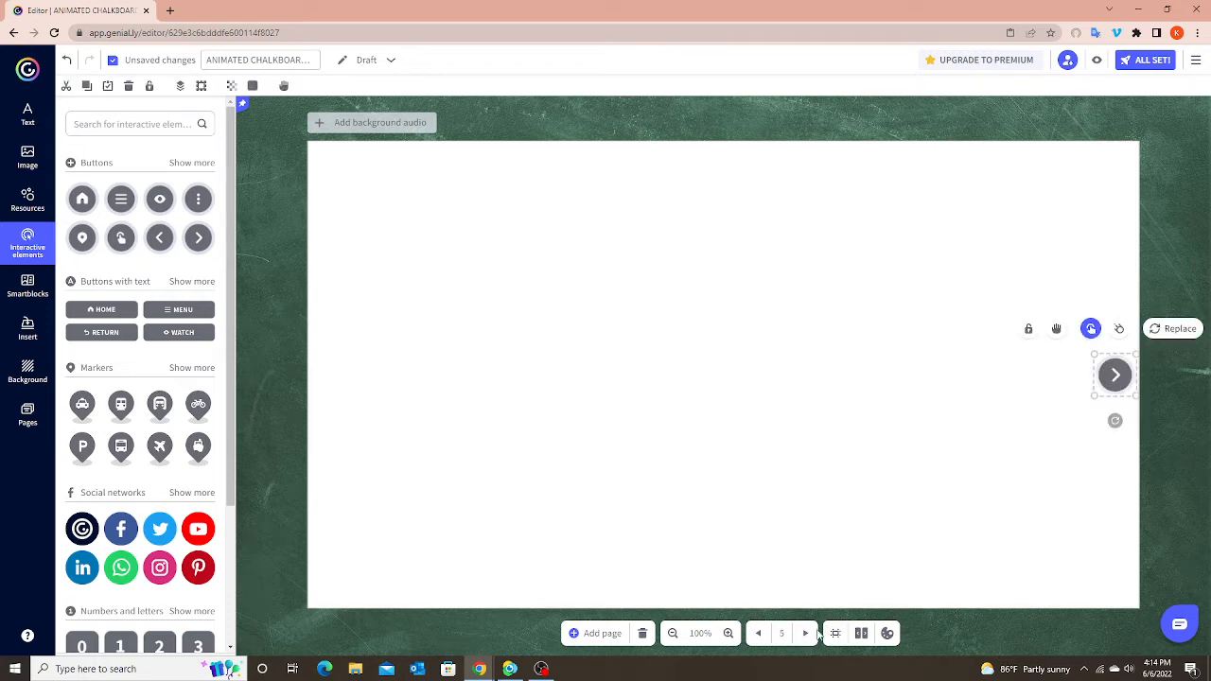
{"action": "mouse_move", "coordinate": [819, 594]}
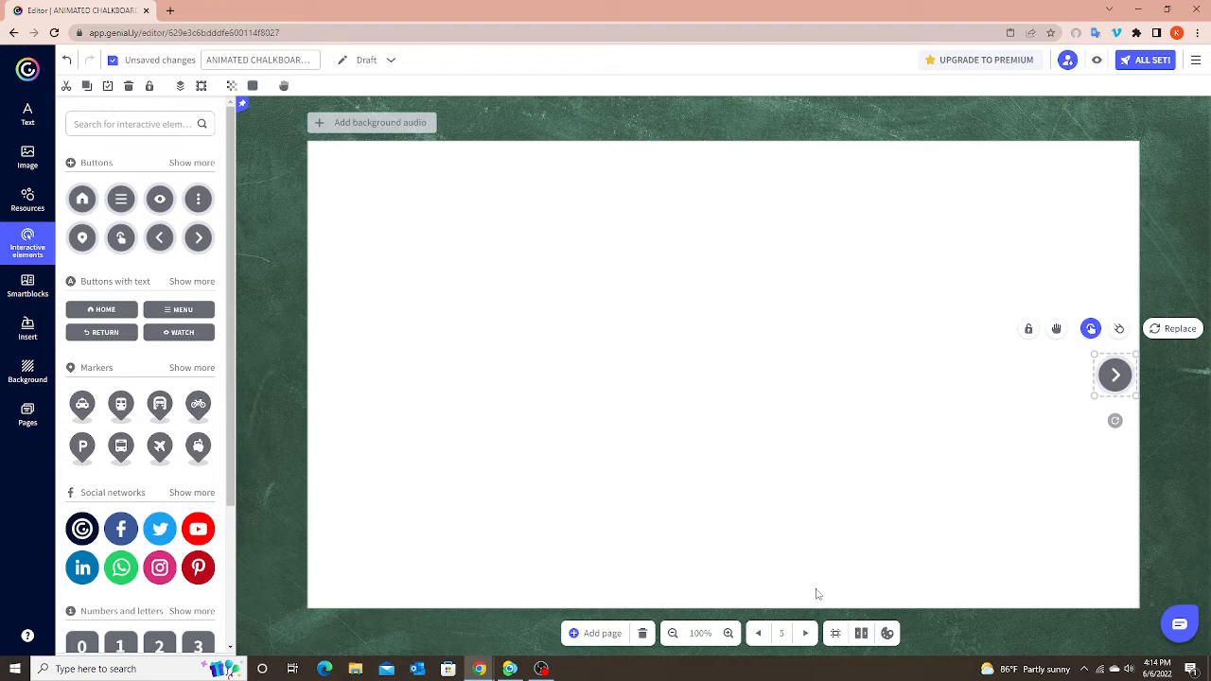
{"action": "mouse_move", "coordinate": [871, 489]}
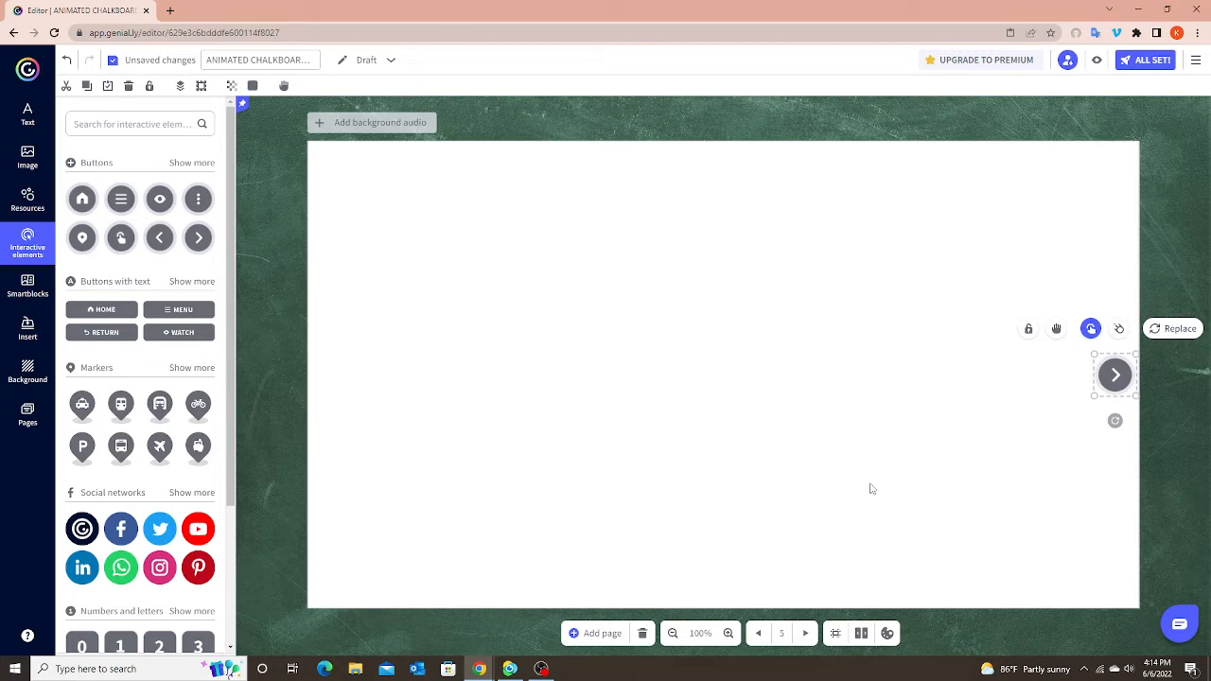
{"action": "mouse_move", "coordinate": [340, 538]}
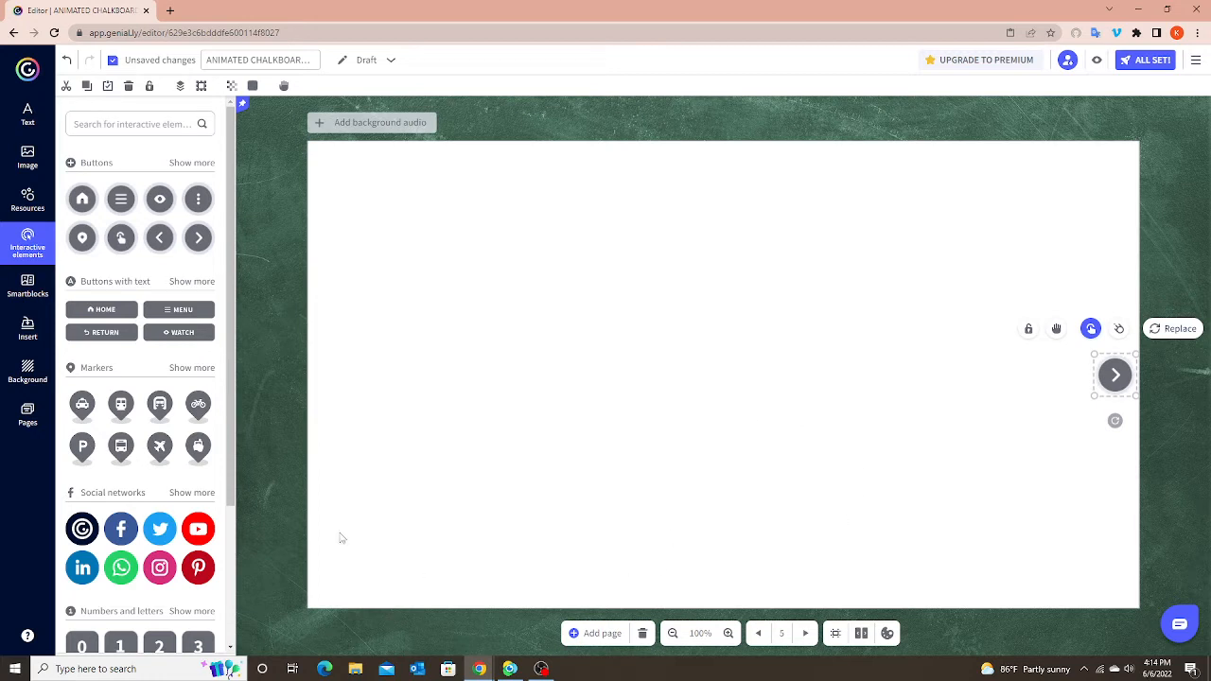
Place a back arrow at page 5's left edge, level with next, linked to Previous page
{"action": "left_click_drag", "start_coordinate": [1115, 374], "coordinate": [722, 374]}
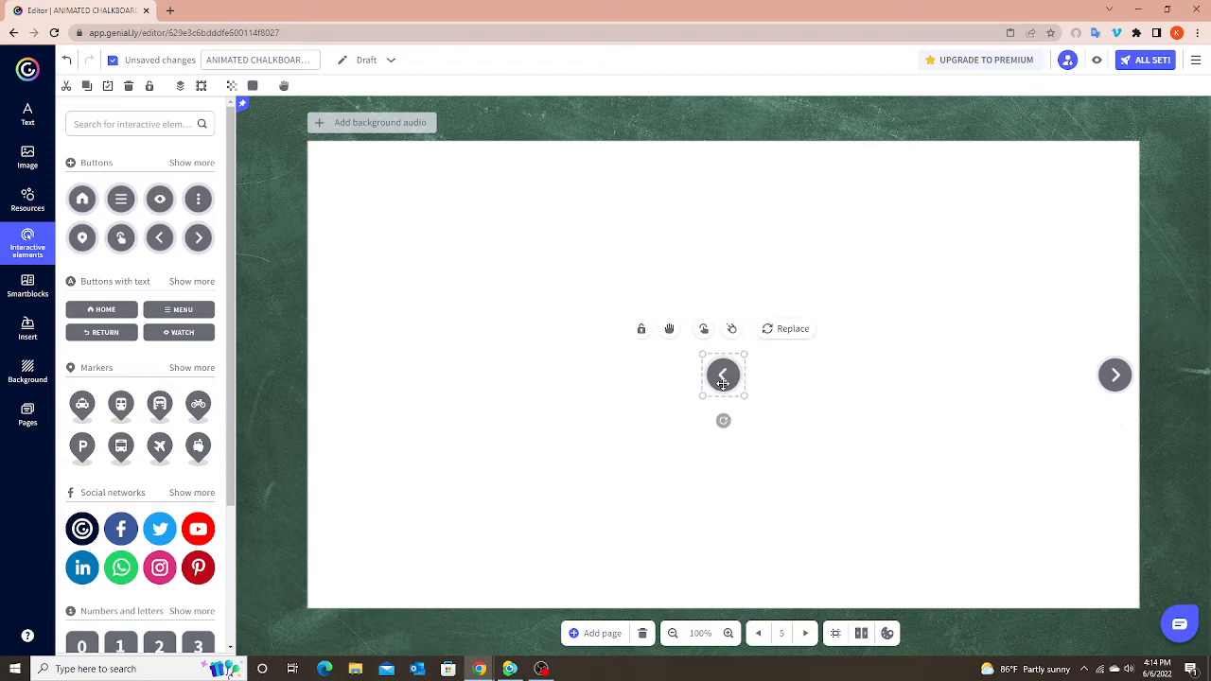
{"action": "left_click_drag", "start_coordinate": [722, 373], "coordinate": [327, 374]}
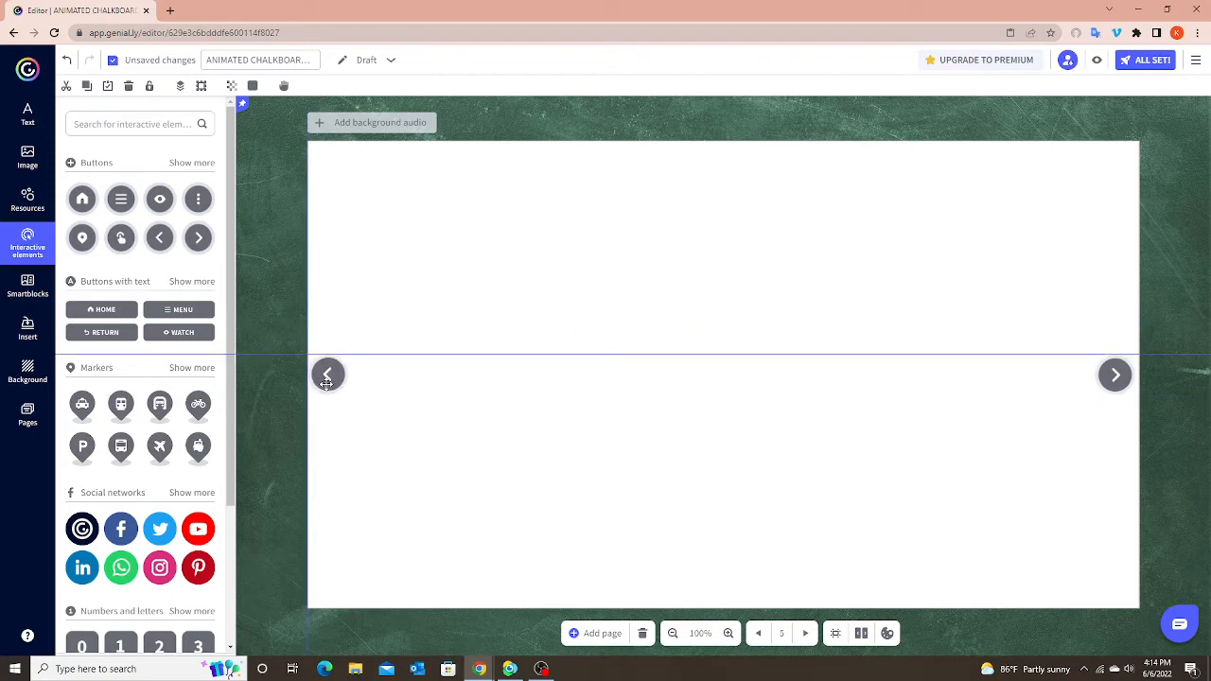
{"action": "left_click", "coordinate": [327, 374]}
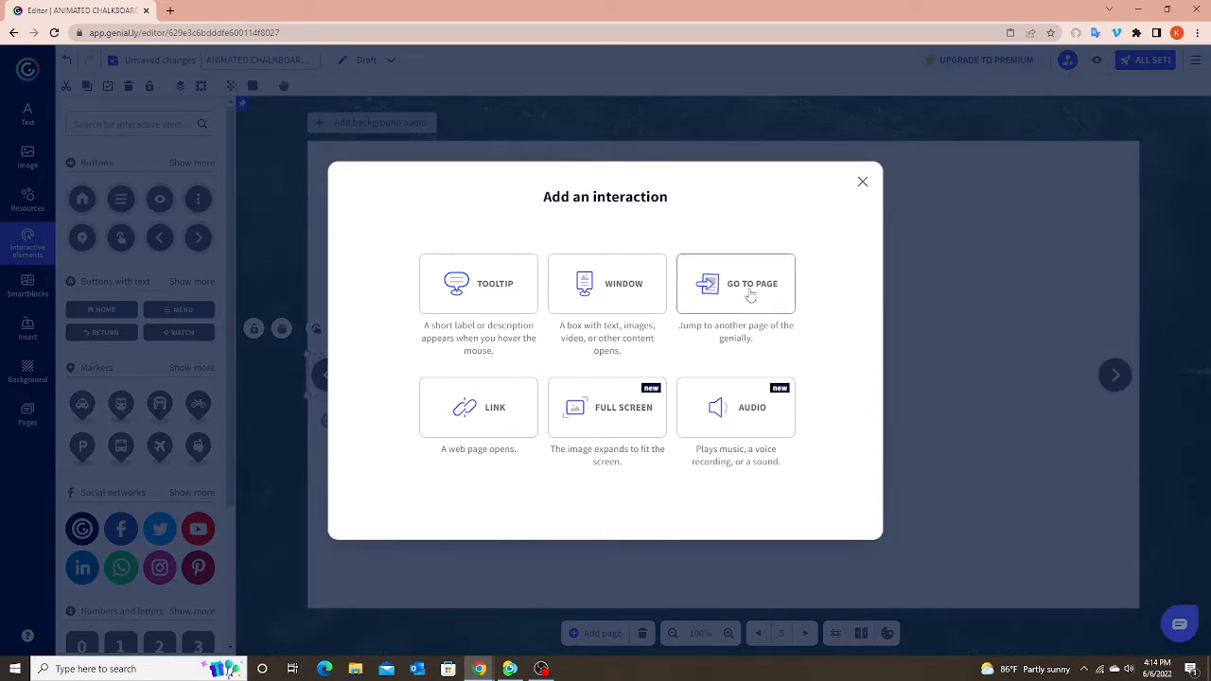
{"action": "left_click", "coordinate": [736, 283]}
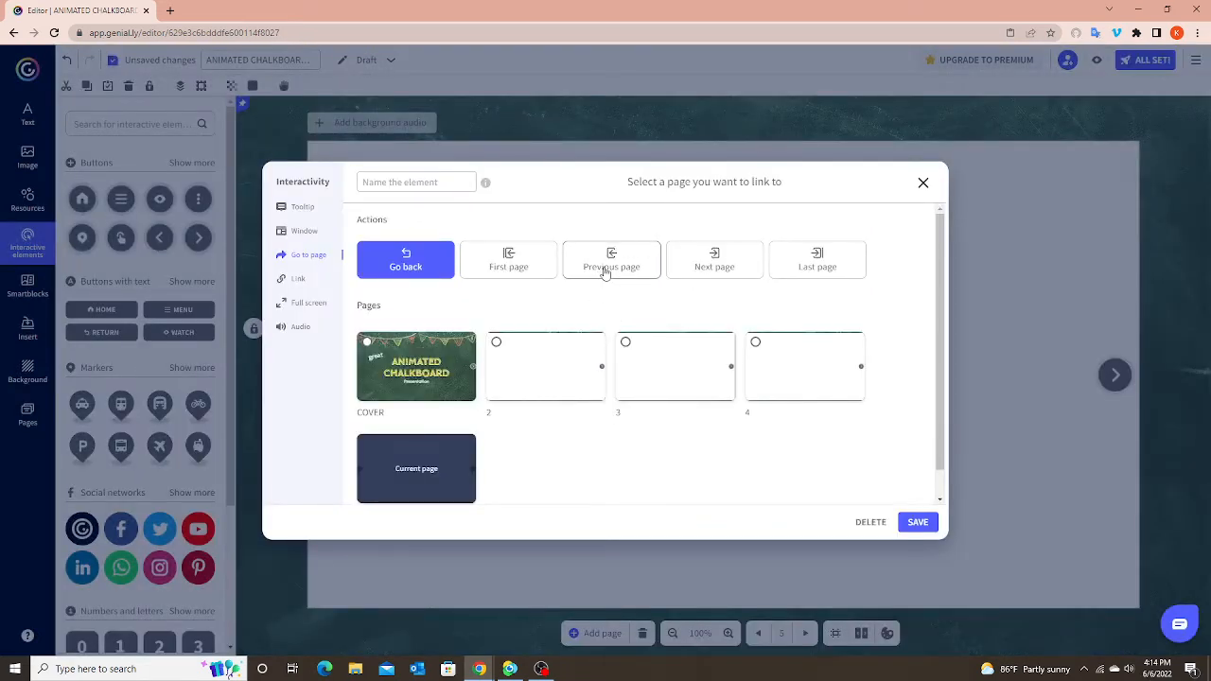
{"action": "left_click", "coordinate": [923, 182]}
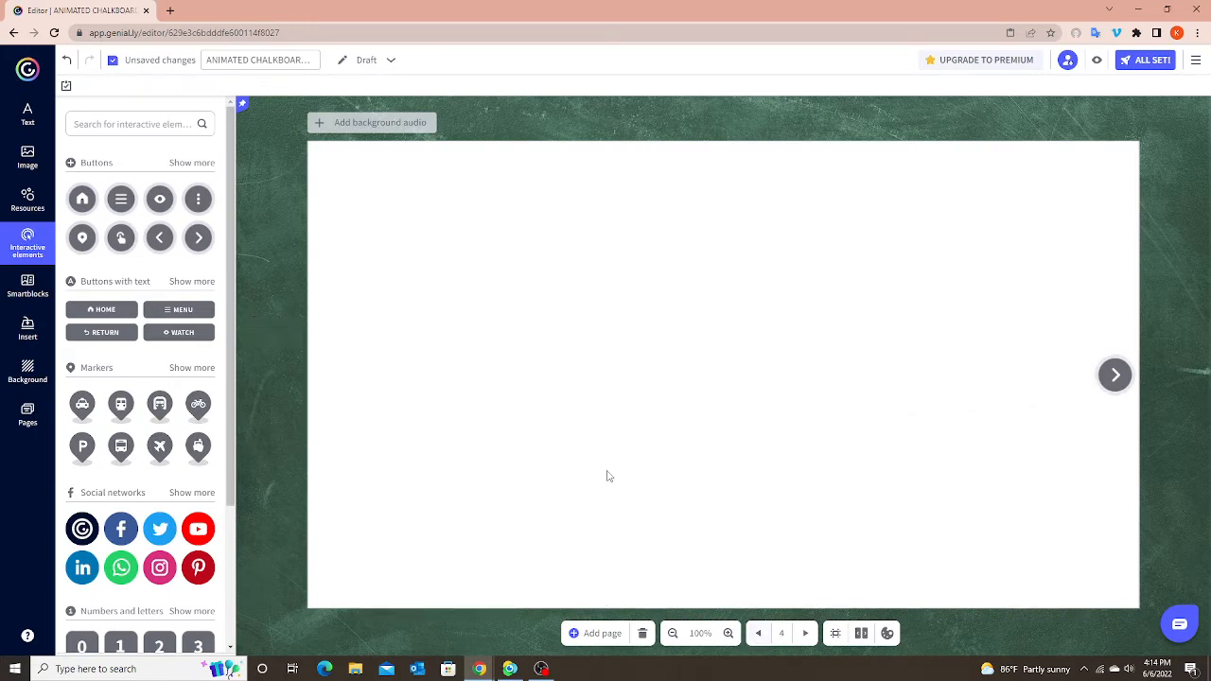
{"action": "left_click", "coordinate": [159, 237]}
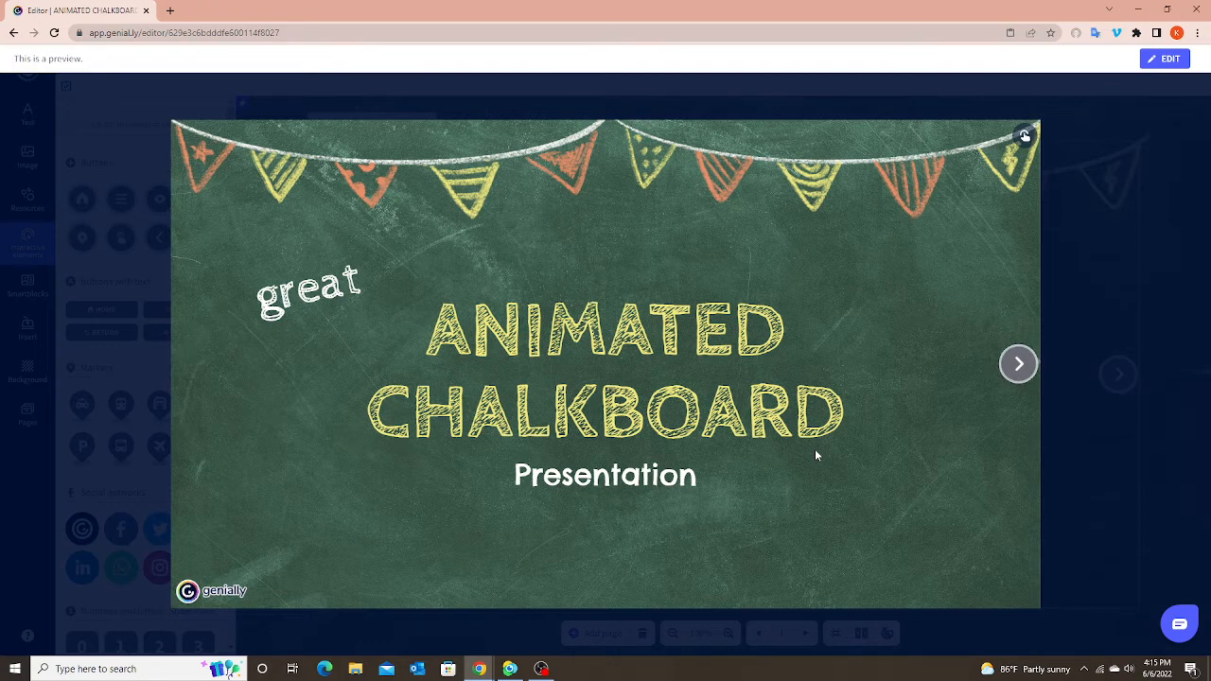
{"action": "mouse_move", "coordinate": [1022, 309]}
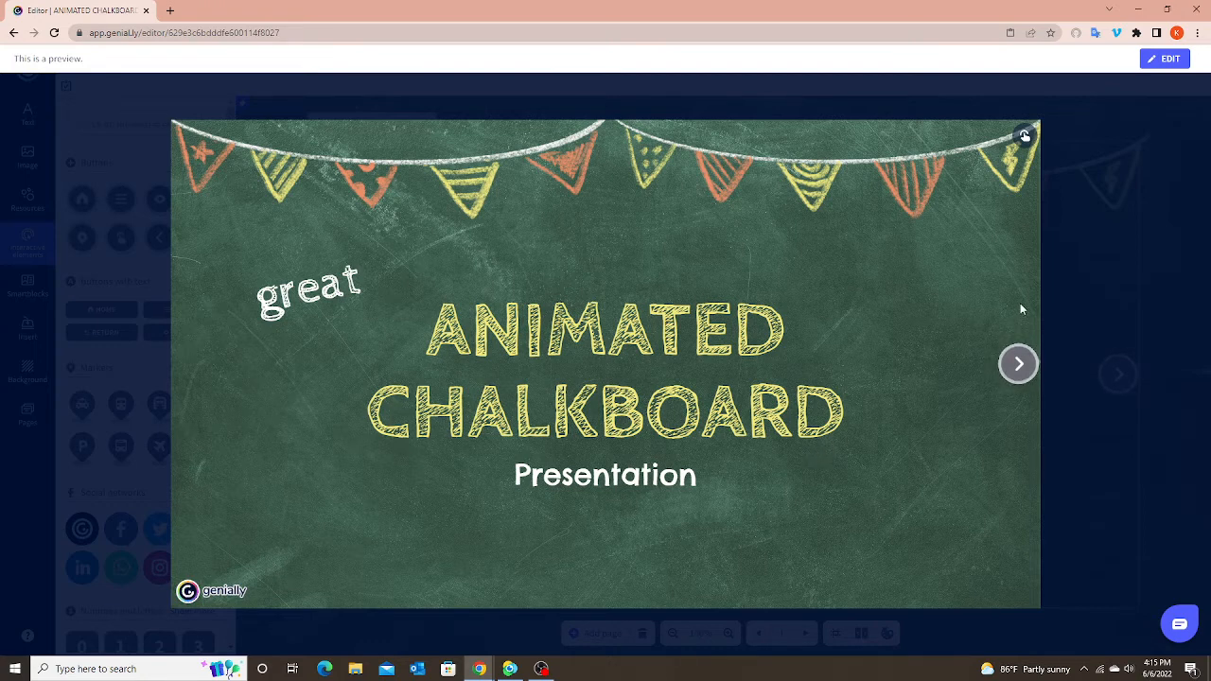
{"action": "mouse_move", "coordinate": [990, 264]}
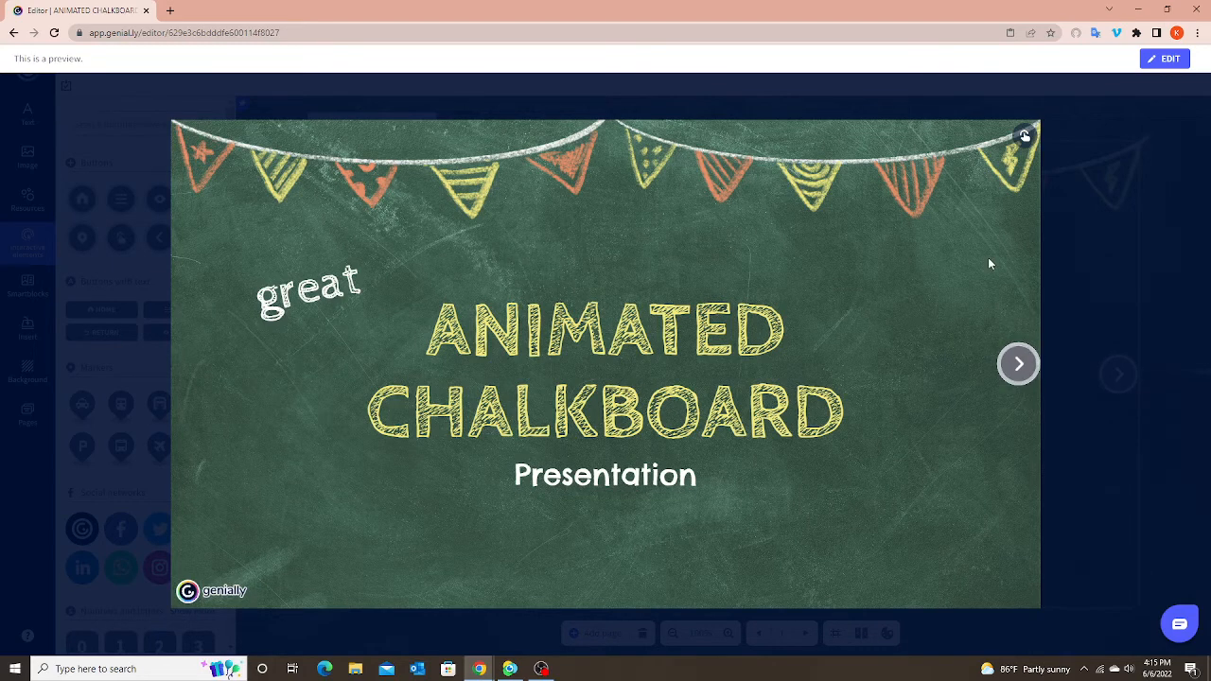
{"action": "mouse_move", "coordinate": [994, 352]}
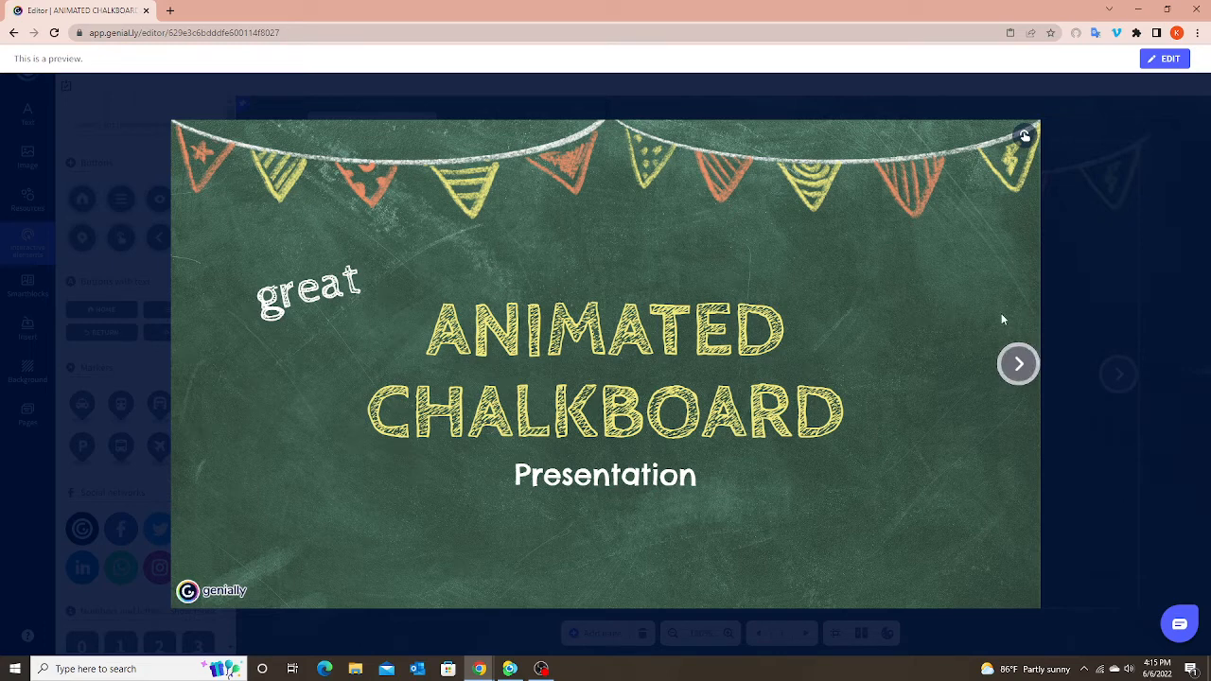
{"action": "mouse_move", "coordinate": [1018, 365]}
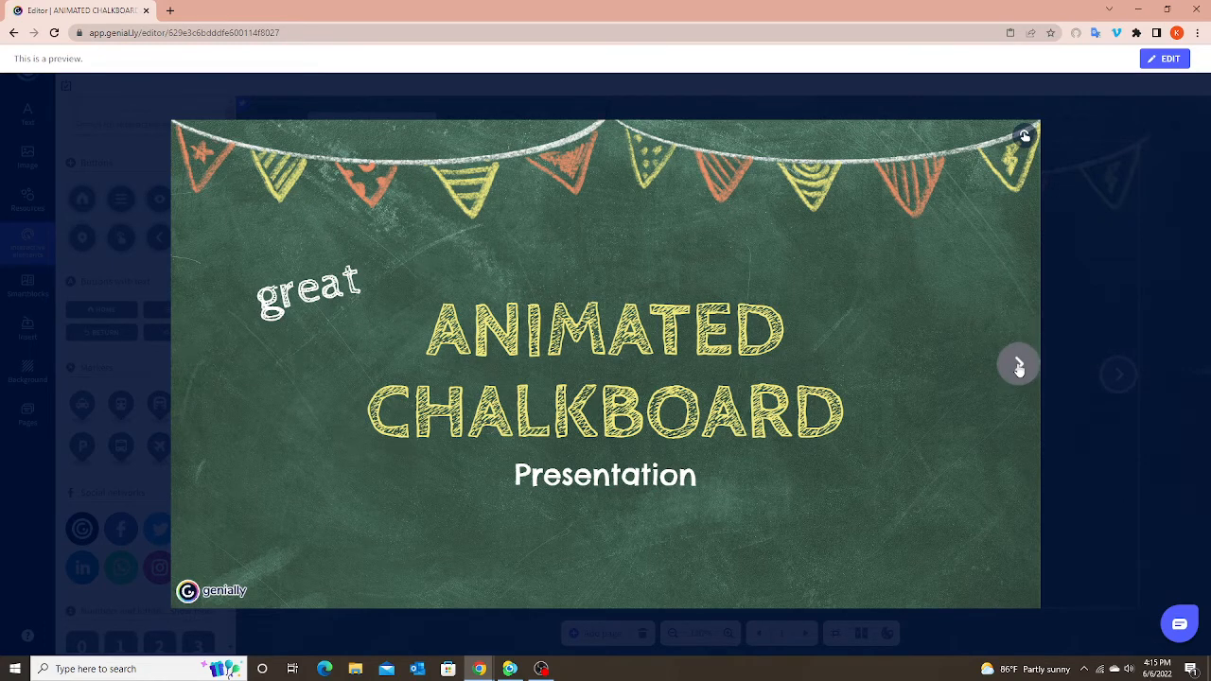
Step through the preview with the next arrows from the cover across the blank pages
{"action": "left_click", "coordinate": [1018, 364]}
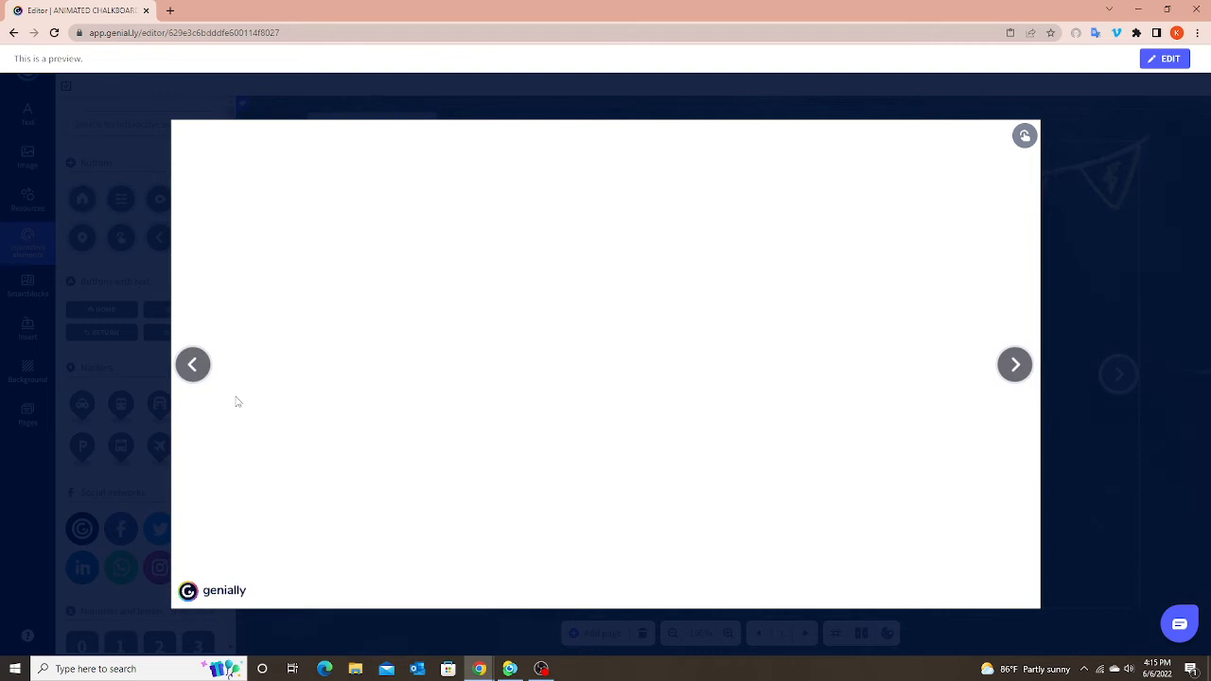
{"action": "left_click", "coordinate": [1015, 365]}
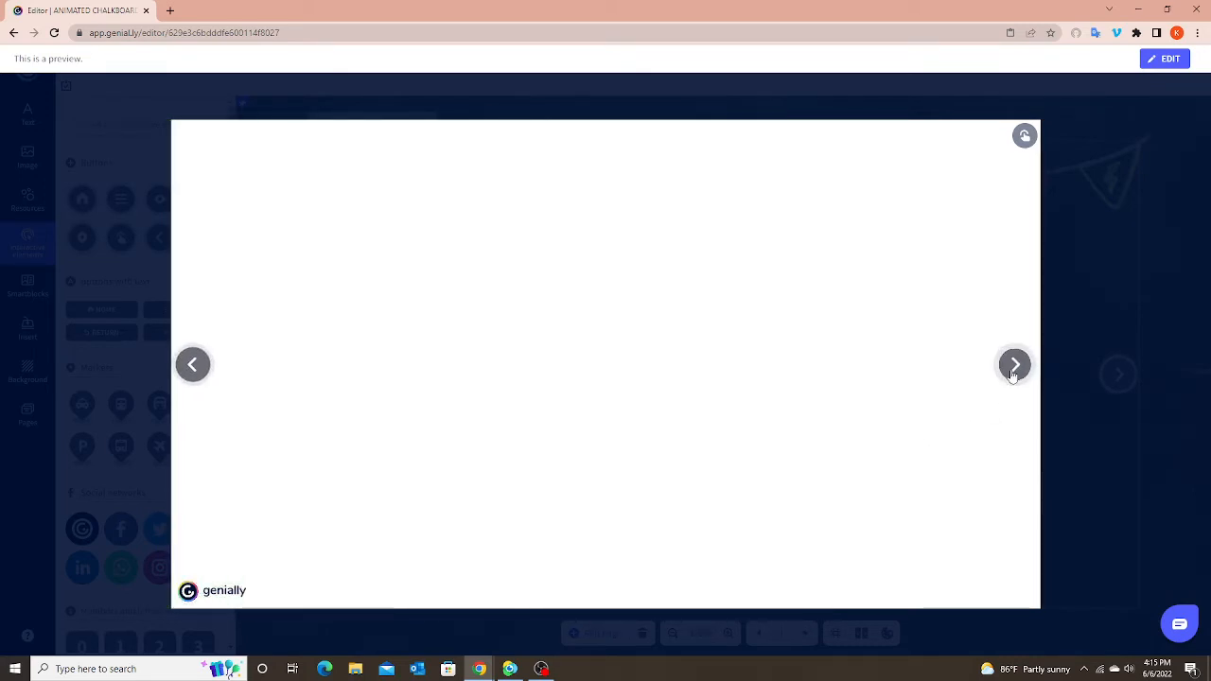
{"action": "left_click", "coordinate": [1014, 364]}
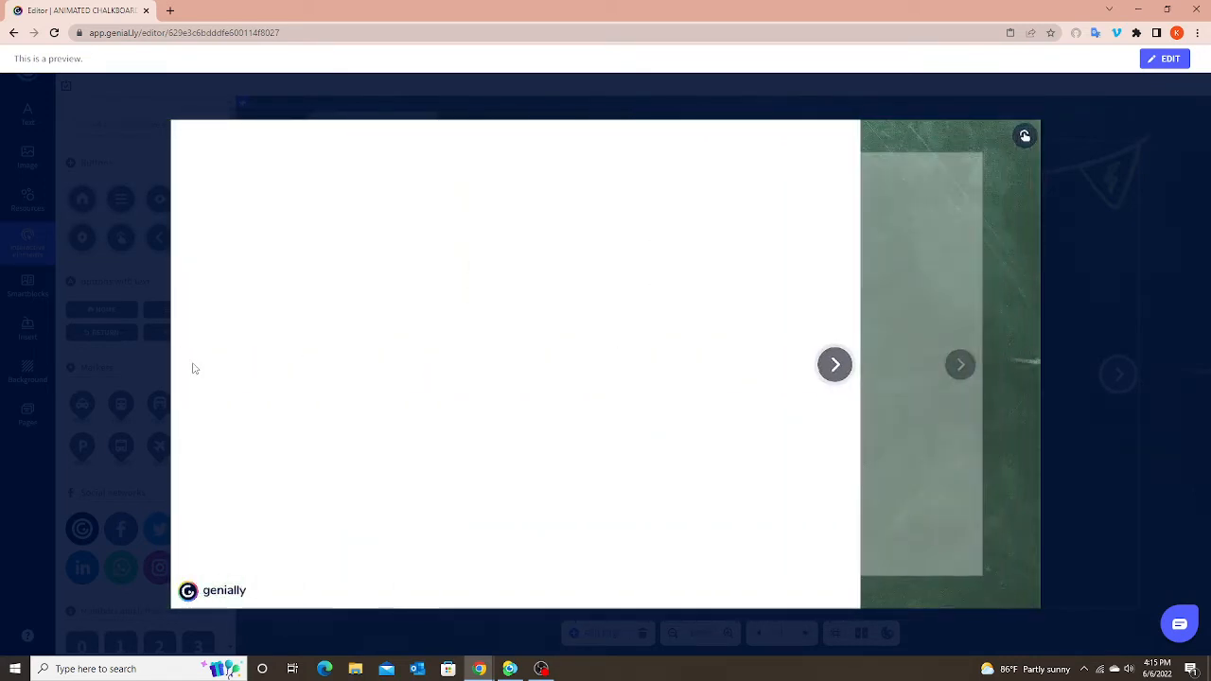
{"action": "left_click", "coordinate": [834, 364]}
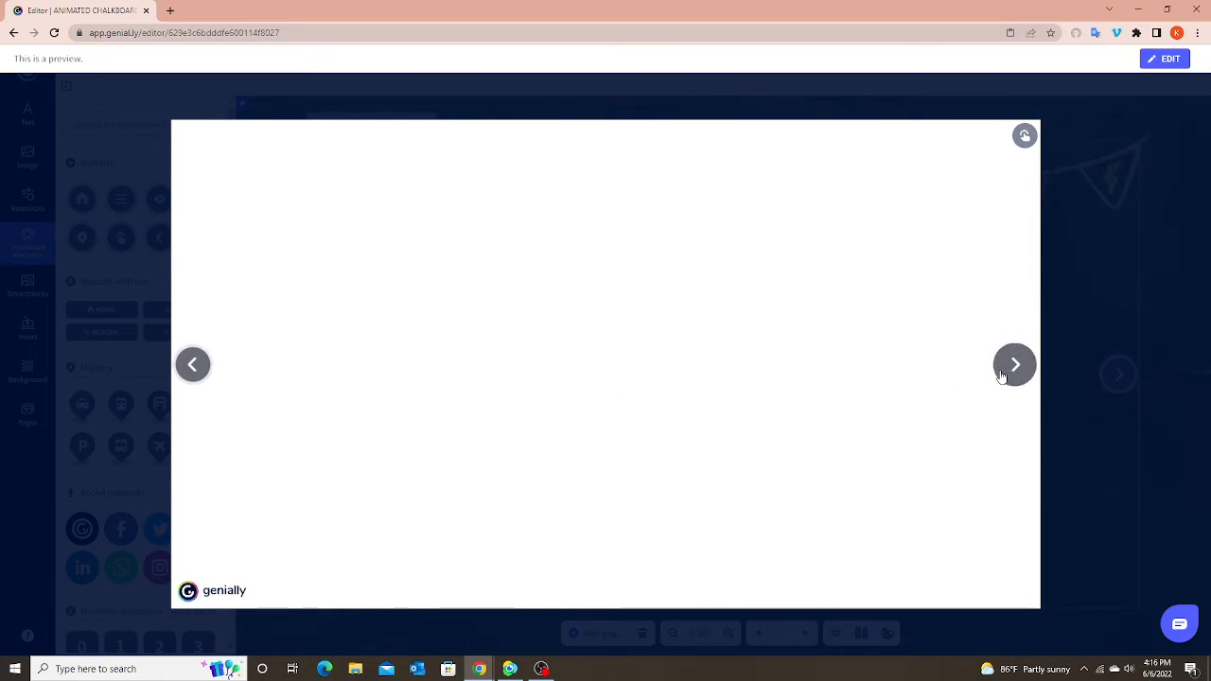
{"action": "mouse_move", "coordinate": [972, 364]}
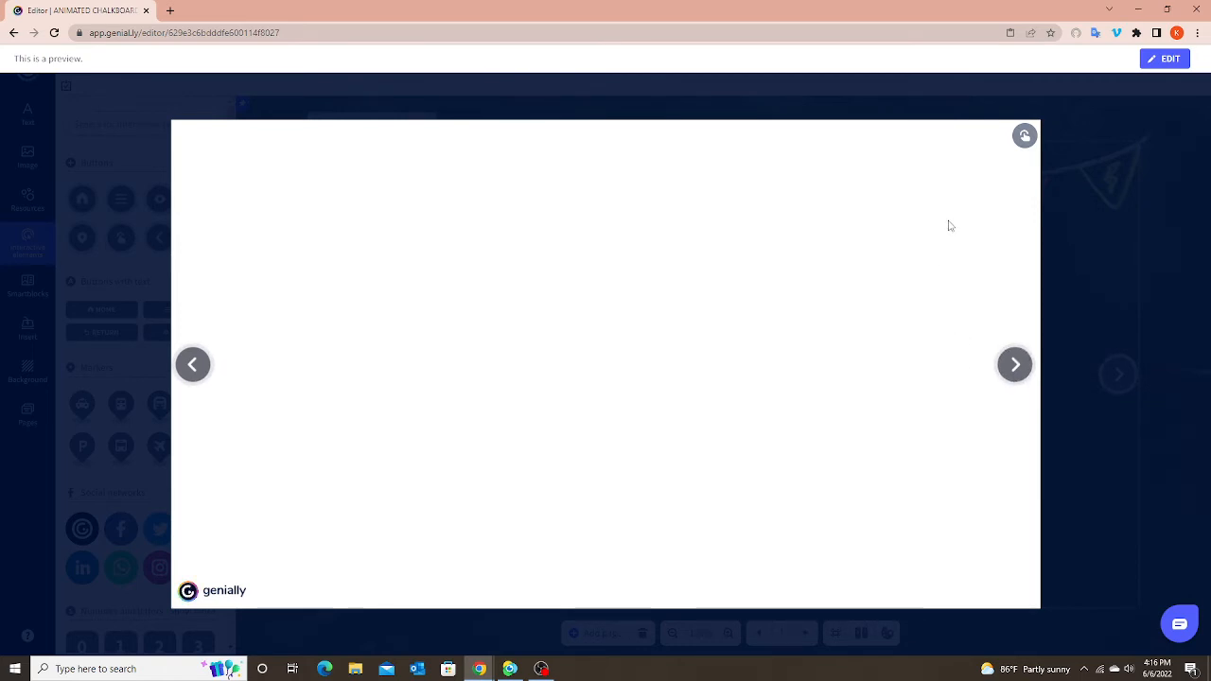
{"action": "mouse_move", "coordinate": [925, 477]}
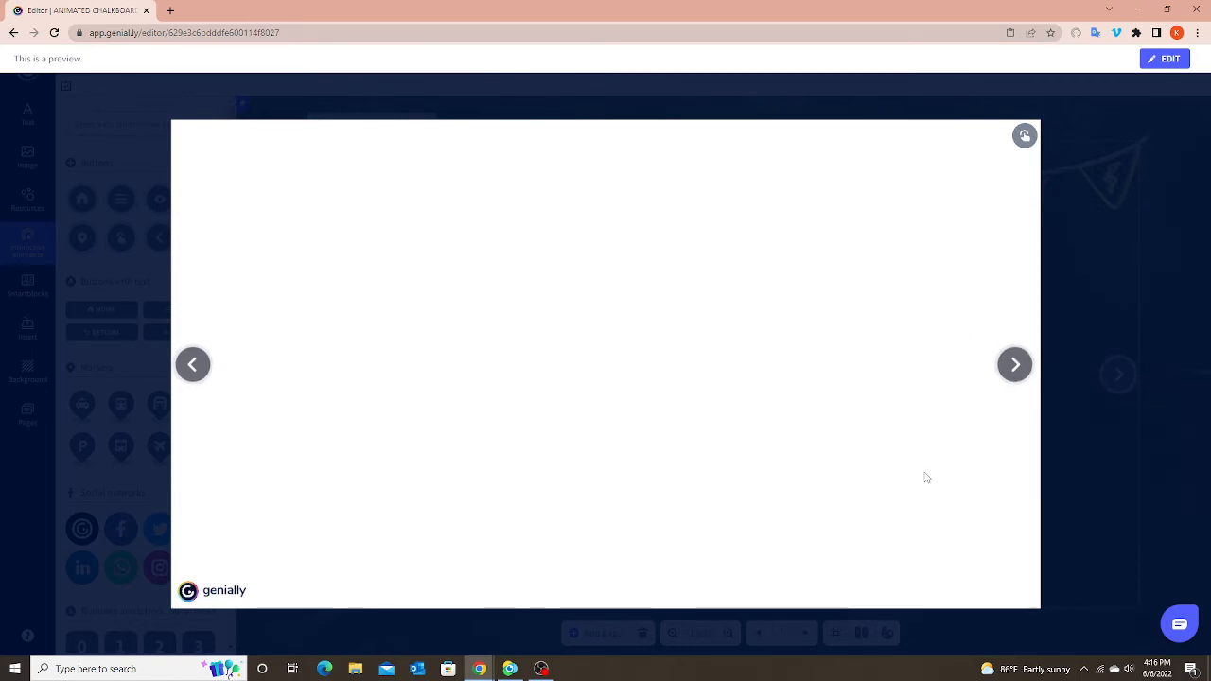
{"action": "mouse_move", "coordinate": [913, 453]}
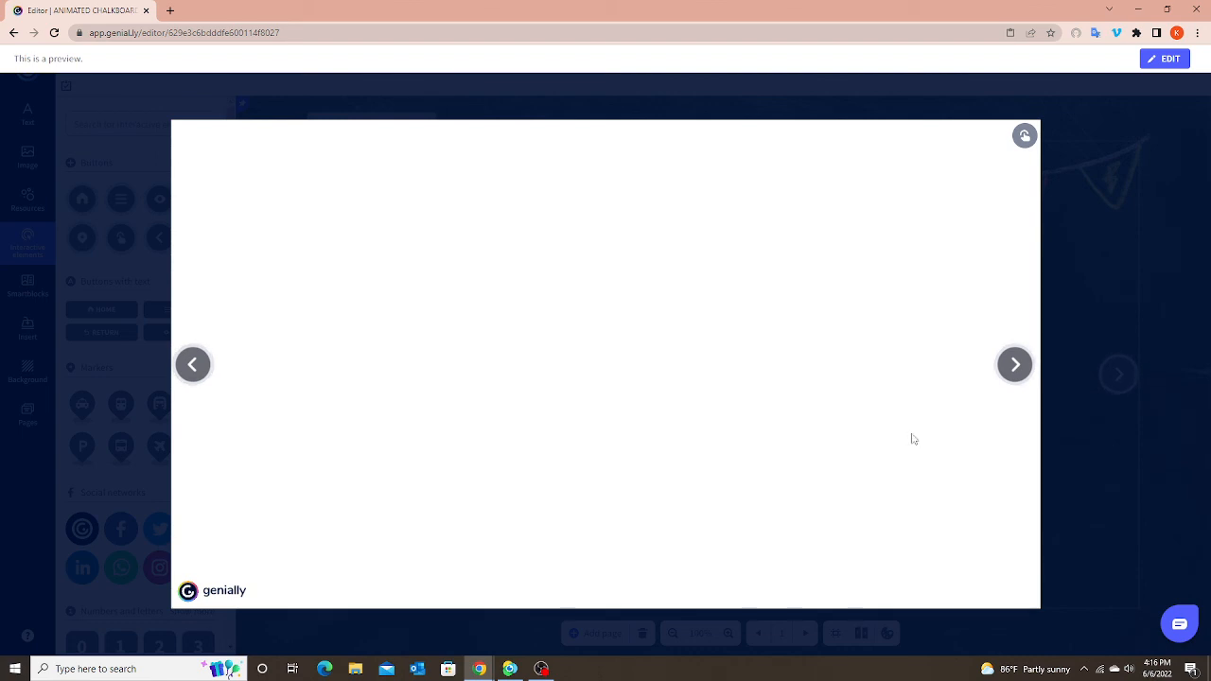
{"action": "mouse_move", "coordinate": [927, 455]}
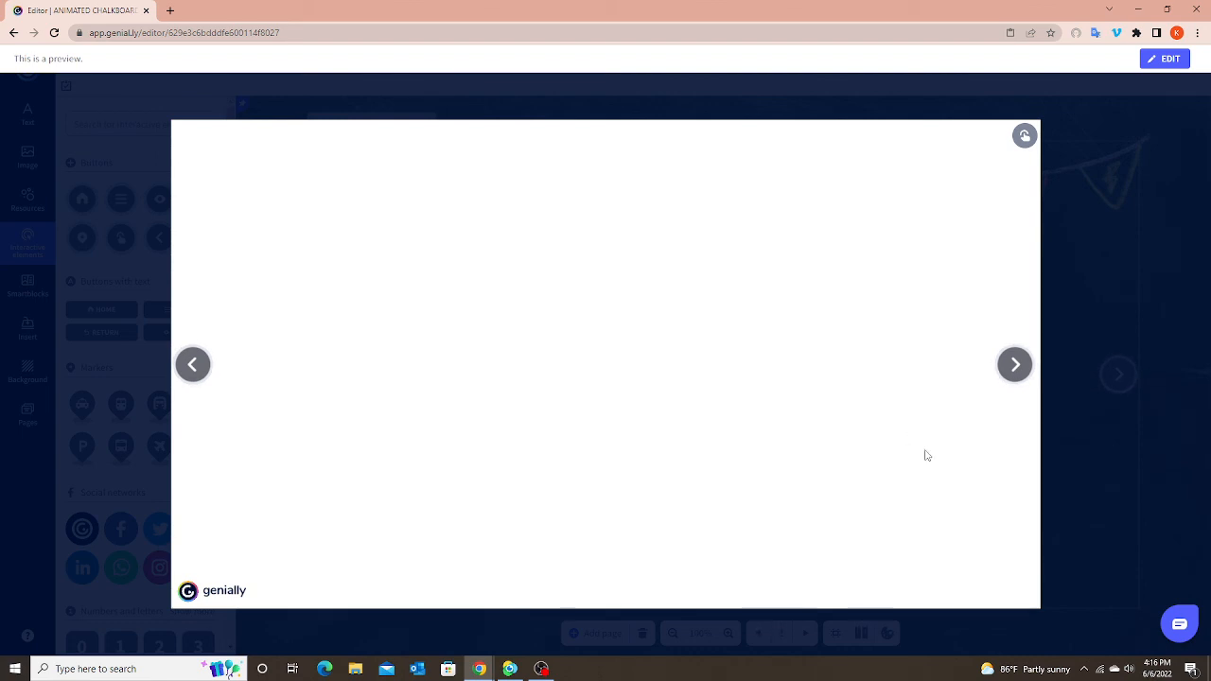